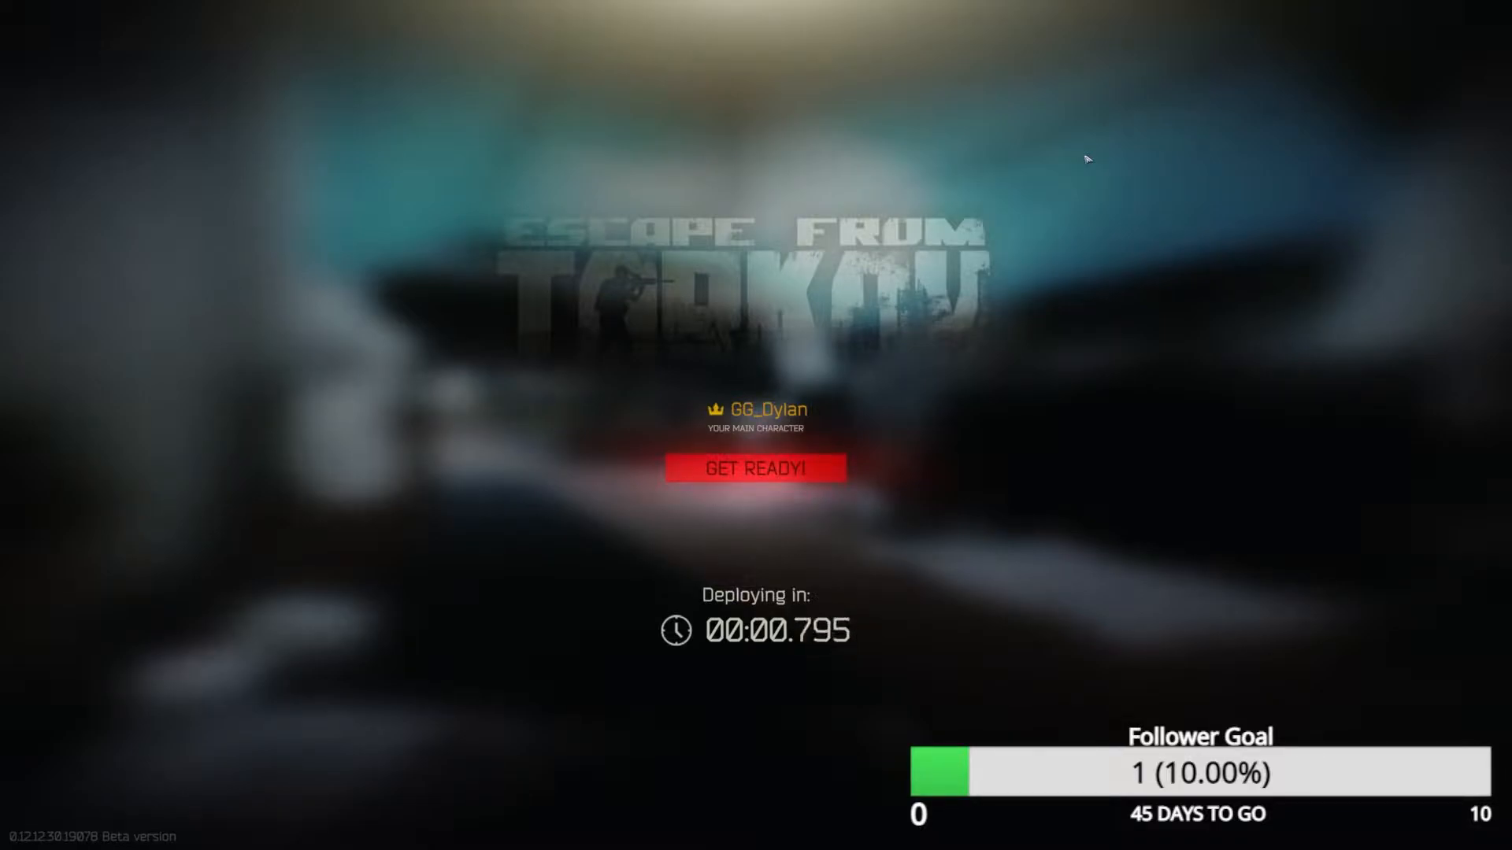
pyautogui.moveTo(1026, 594)
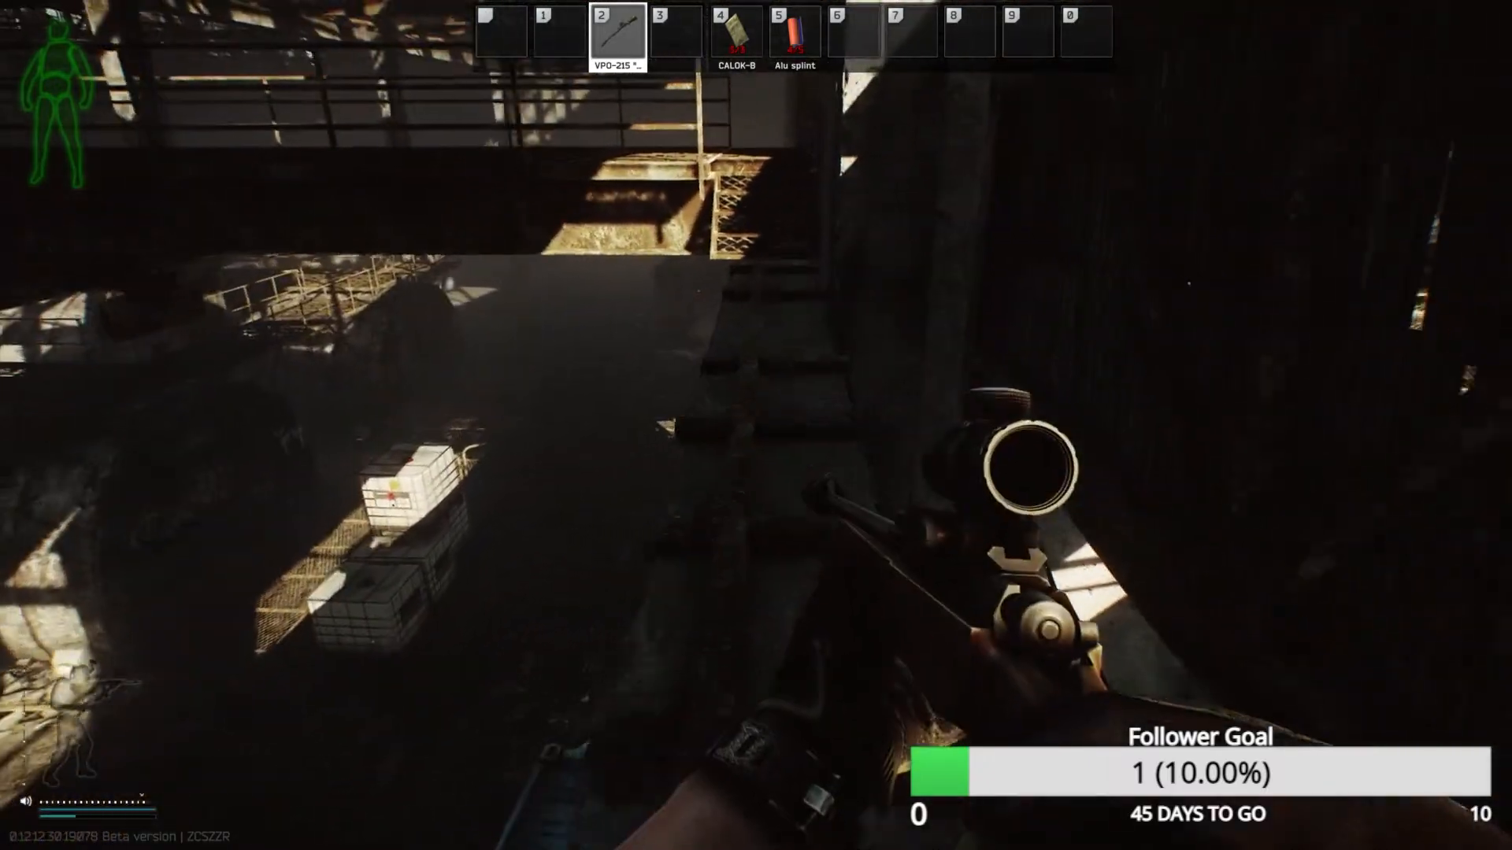
pyautogui.moveTo(756, 425)
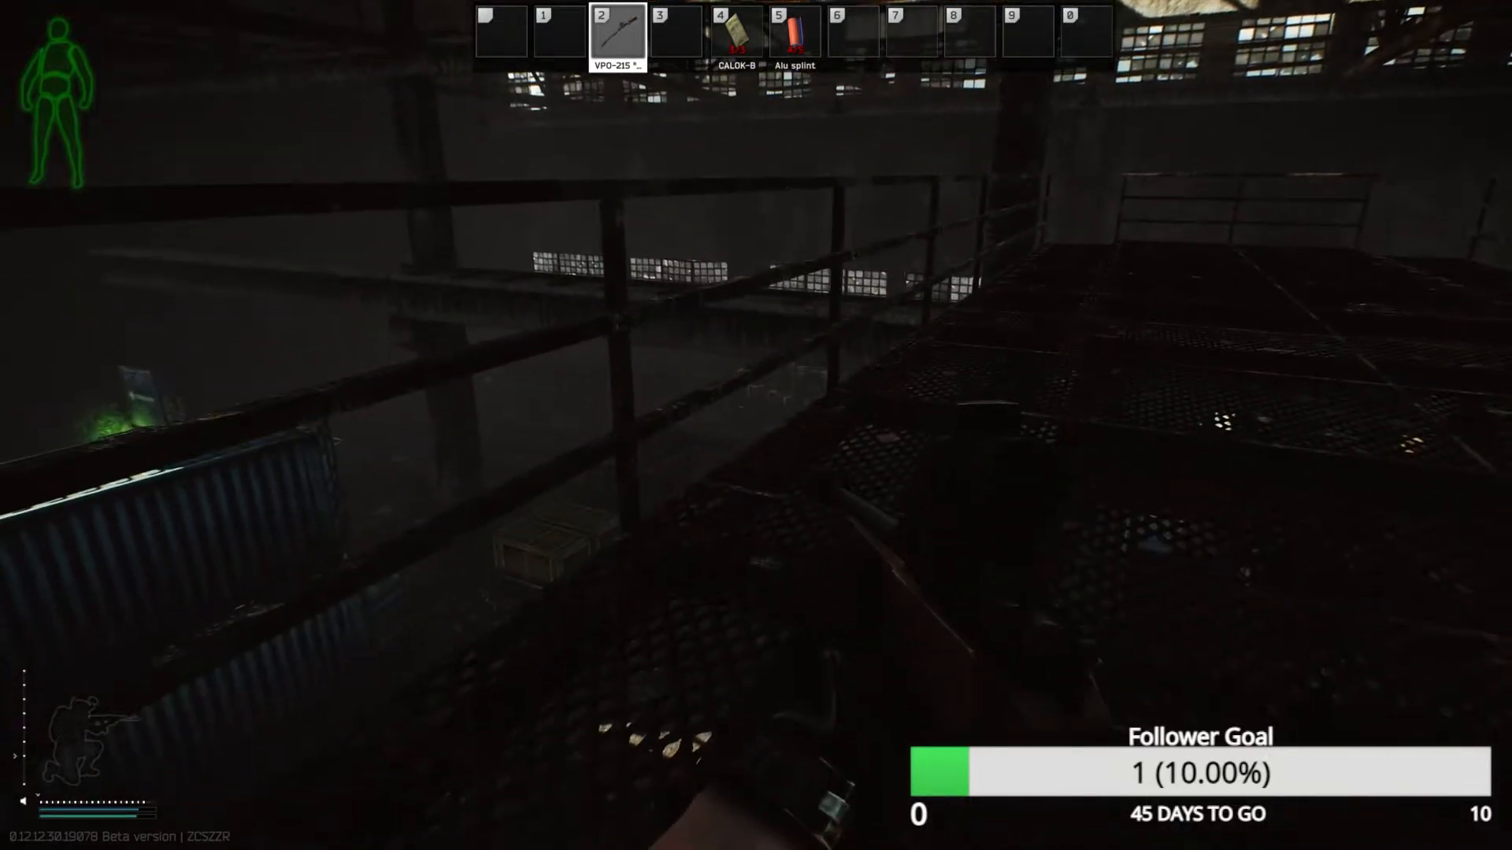
# Aim down the VPO-215's scope while moving through the dark Factory catwalks
pyautogui.rightClick(756, 425)
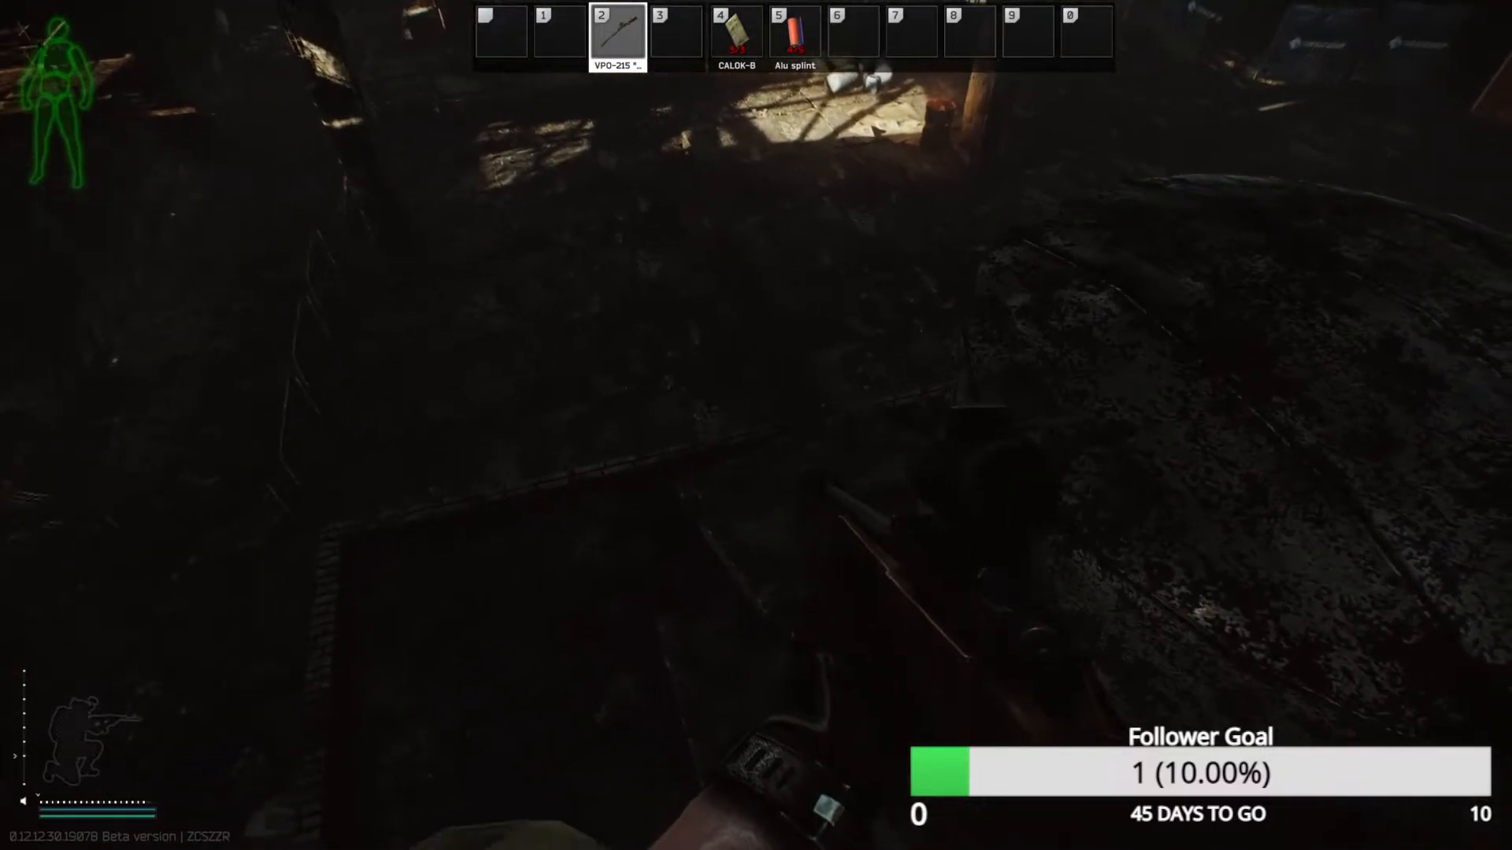
pyautogui.moveTo(756, 424)
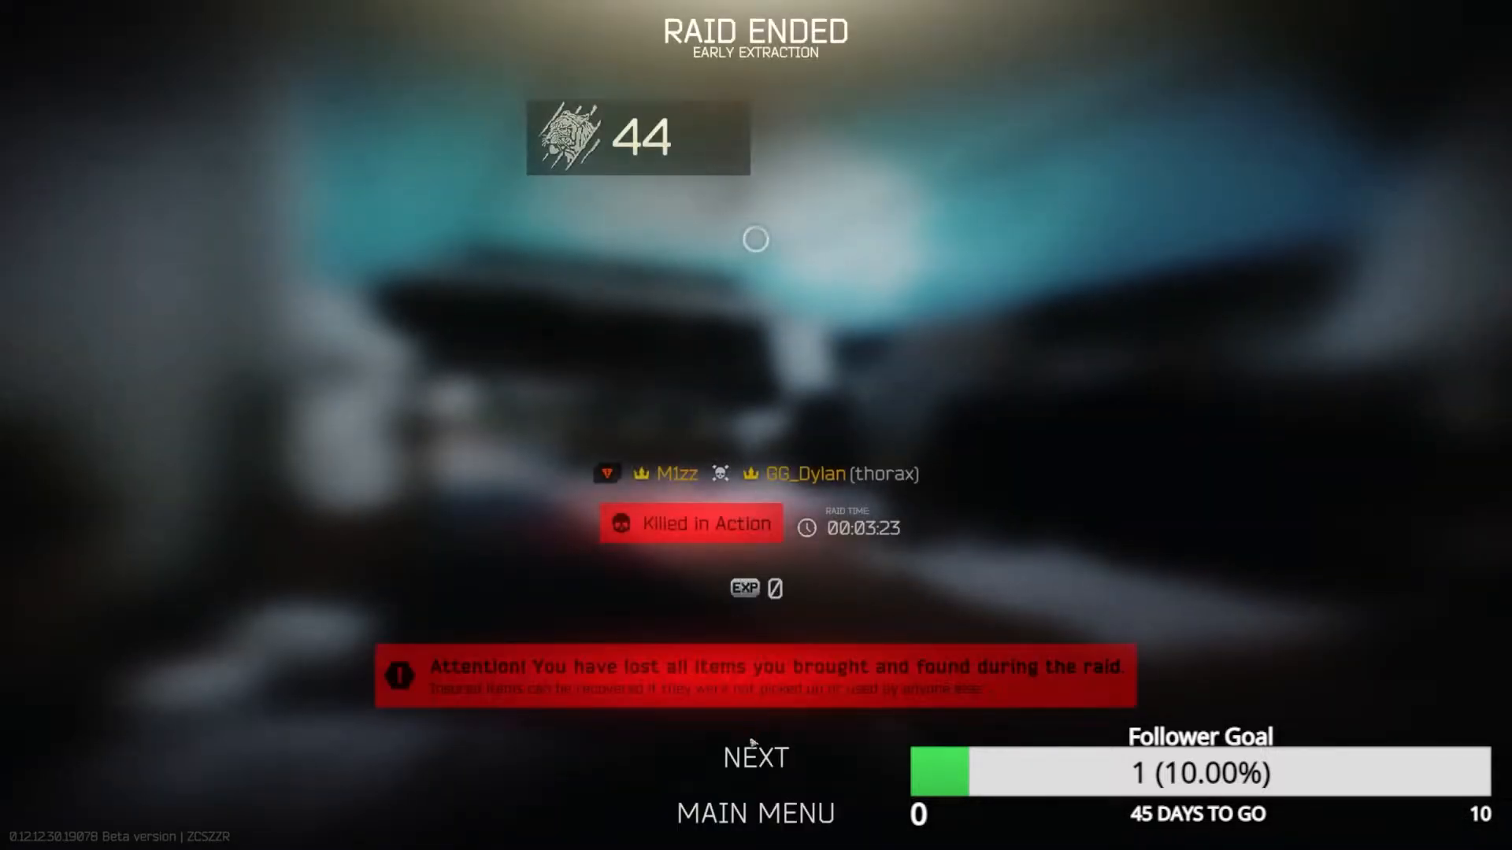
# Advance past the Raid Ended, Raid Statistics and After Raid Treatment screens with NEXT
pyautogui.click(755, 758)
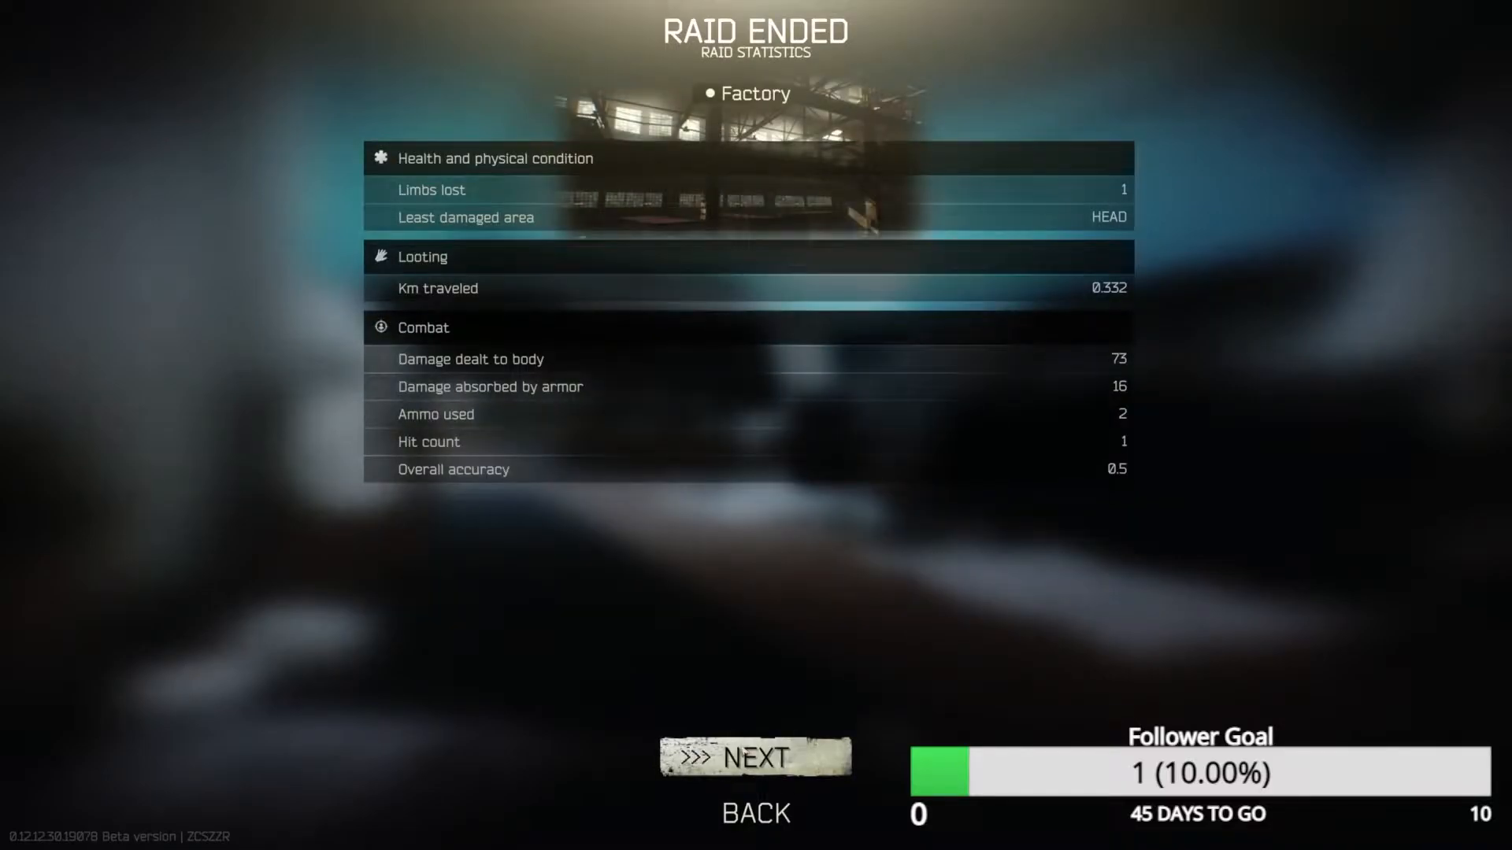
pyautogui.click(754, 758)
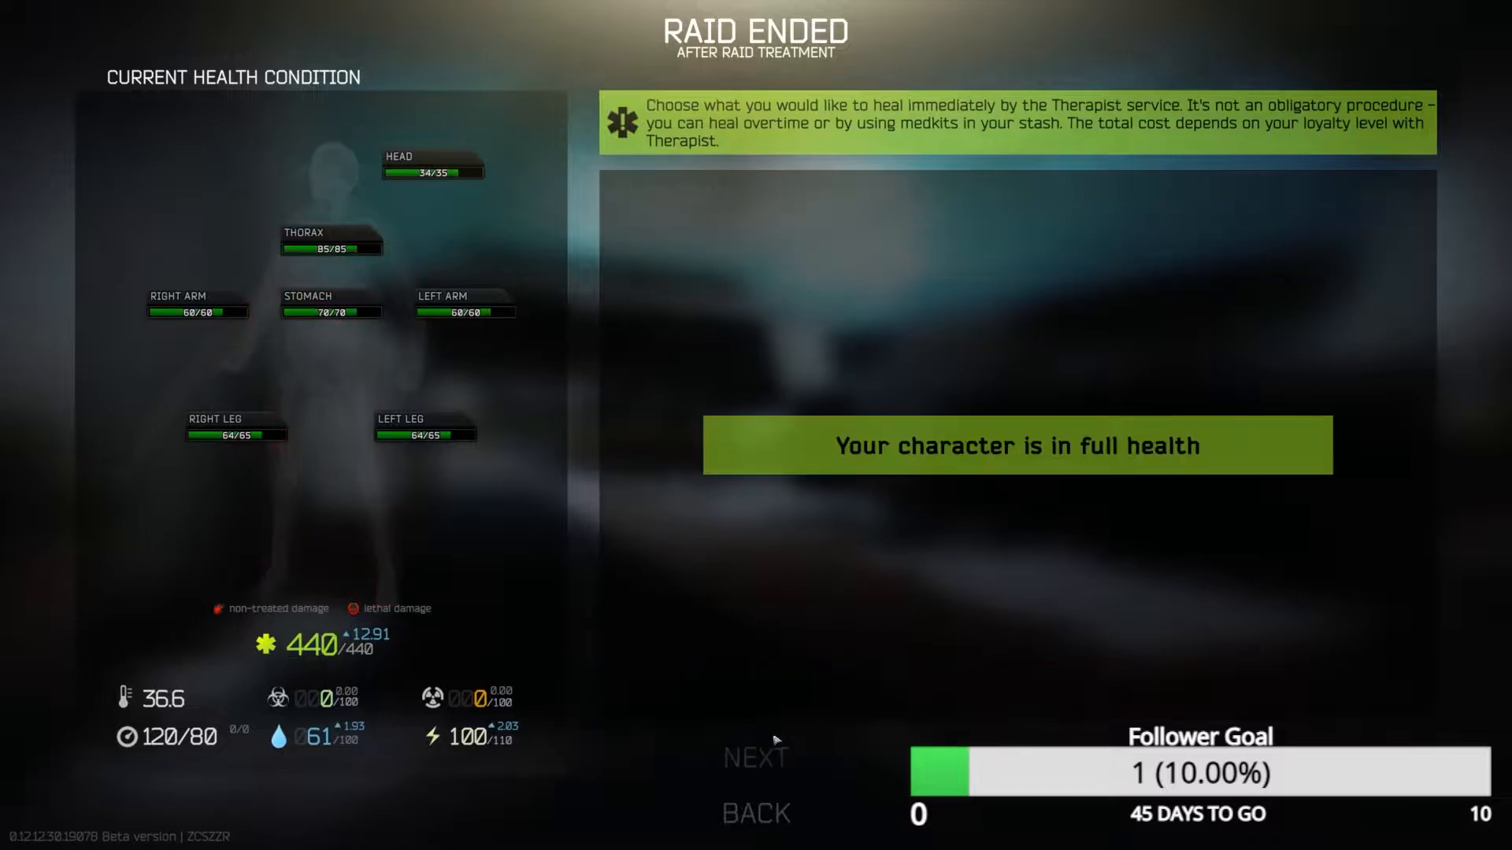
pyautogui.click(755, 757)
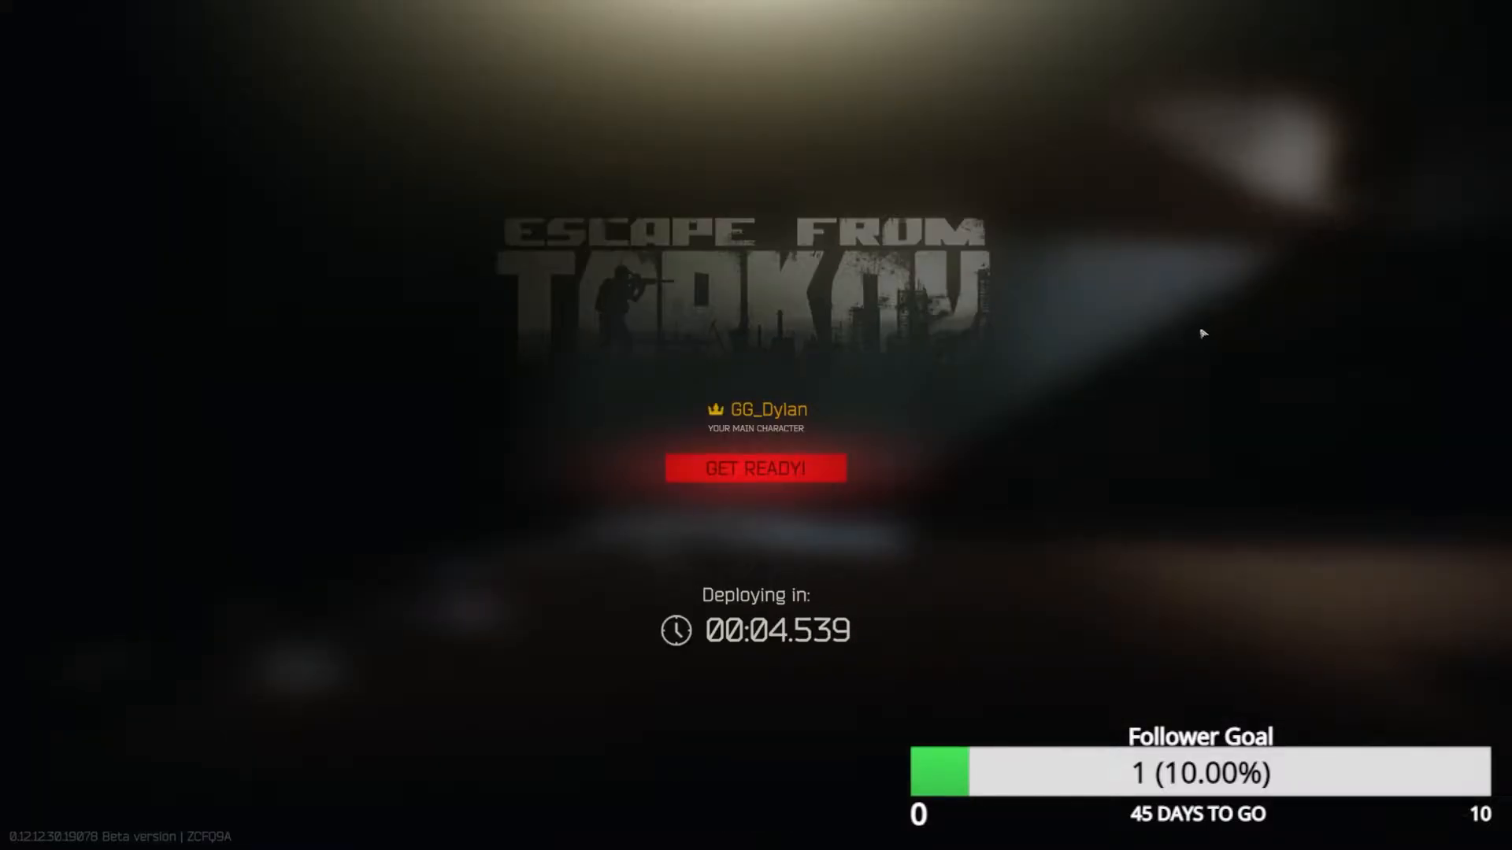
pyautogui.moveTo(921, 471)
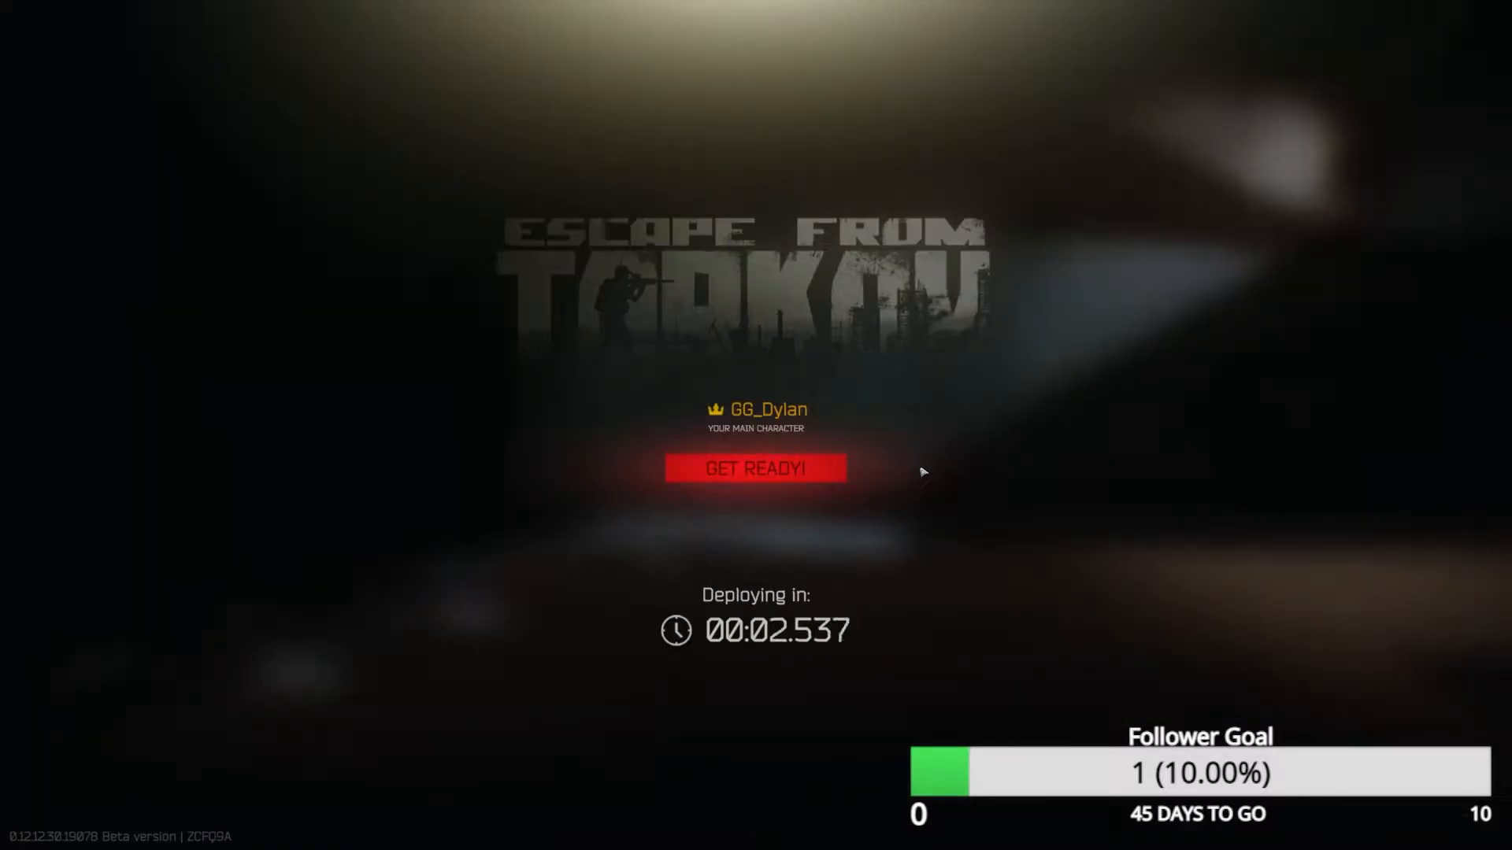
pyautogui.moveTo(857, 514)
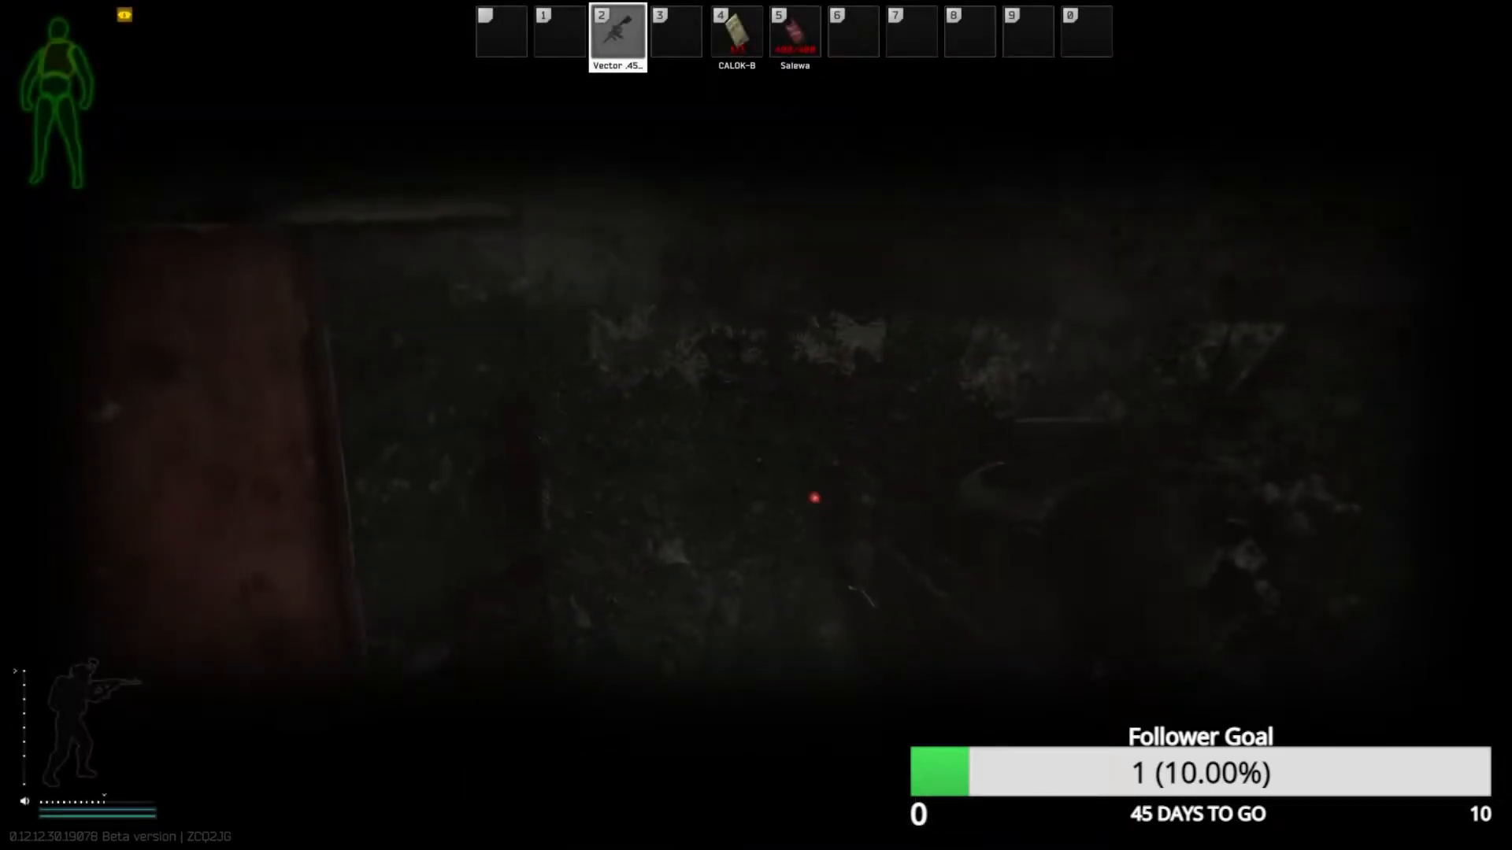
# Heal with the Salewa kit from slot 5, then ready the Vector again
pyautogui.press('5')
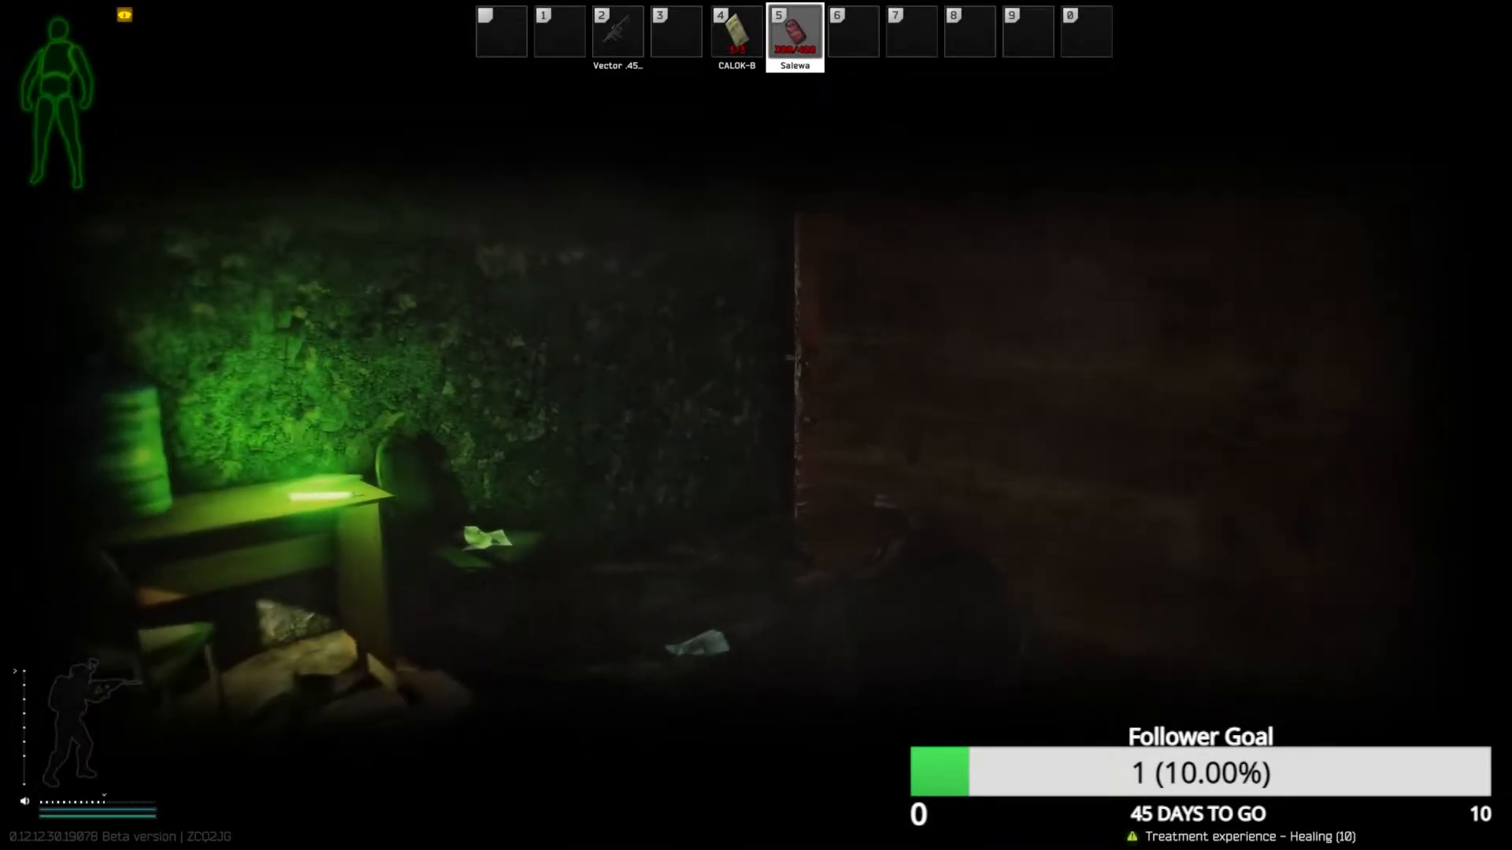
pyautogui.press('Tab')
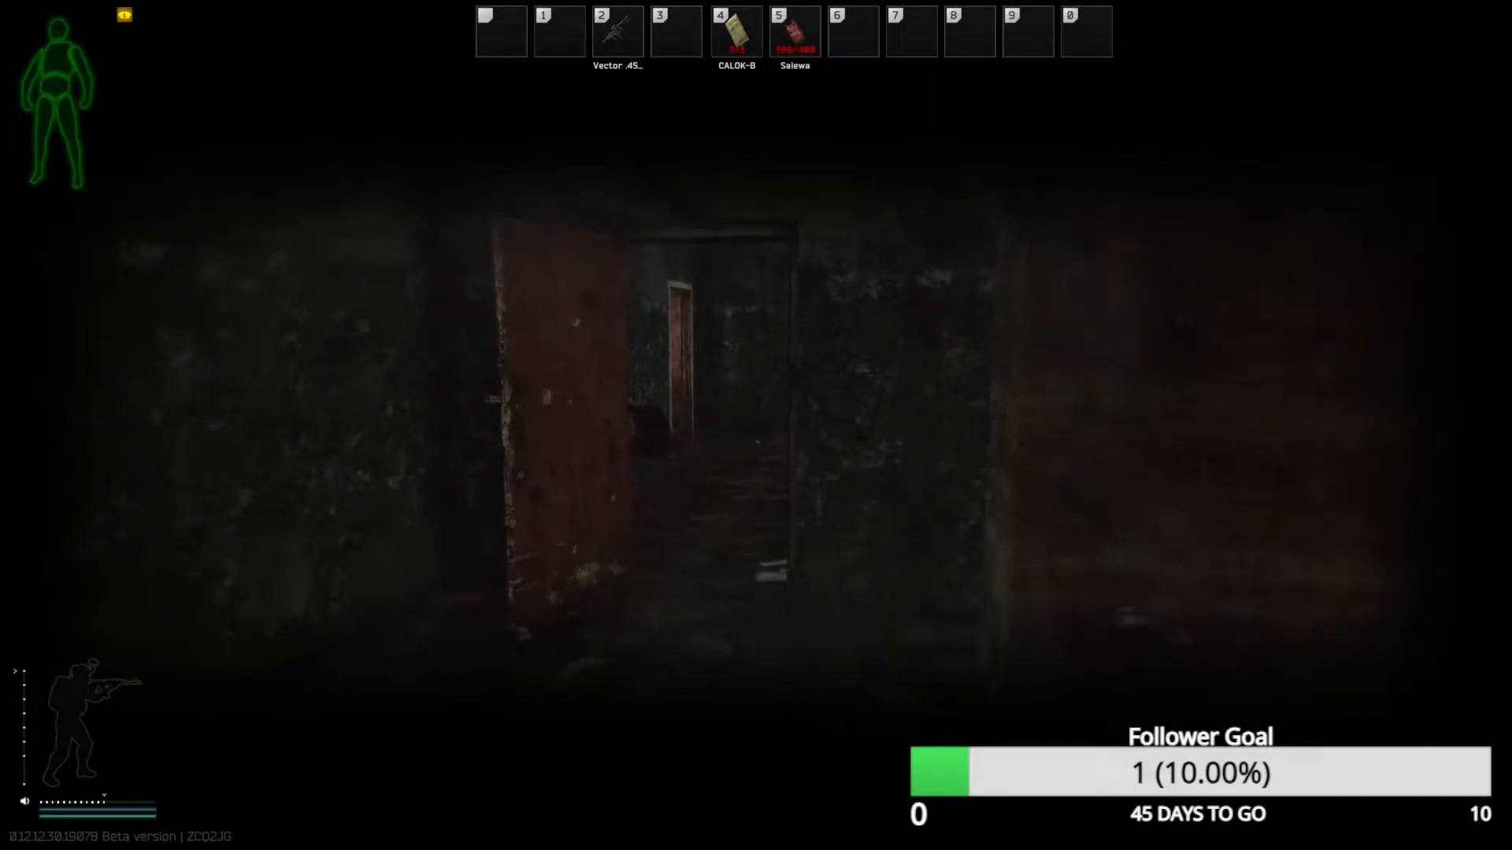
pyautogui.moveTo(756, 426)
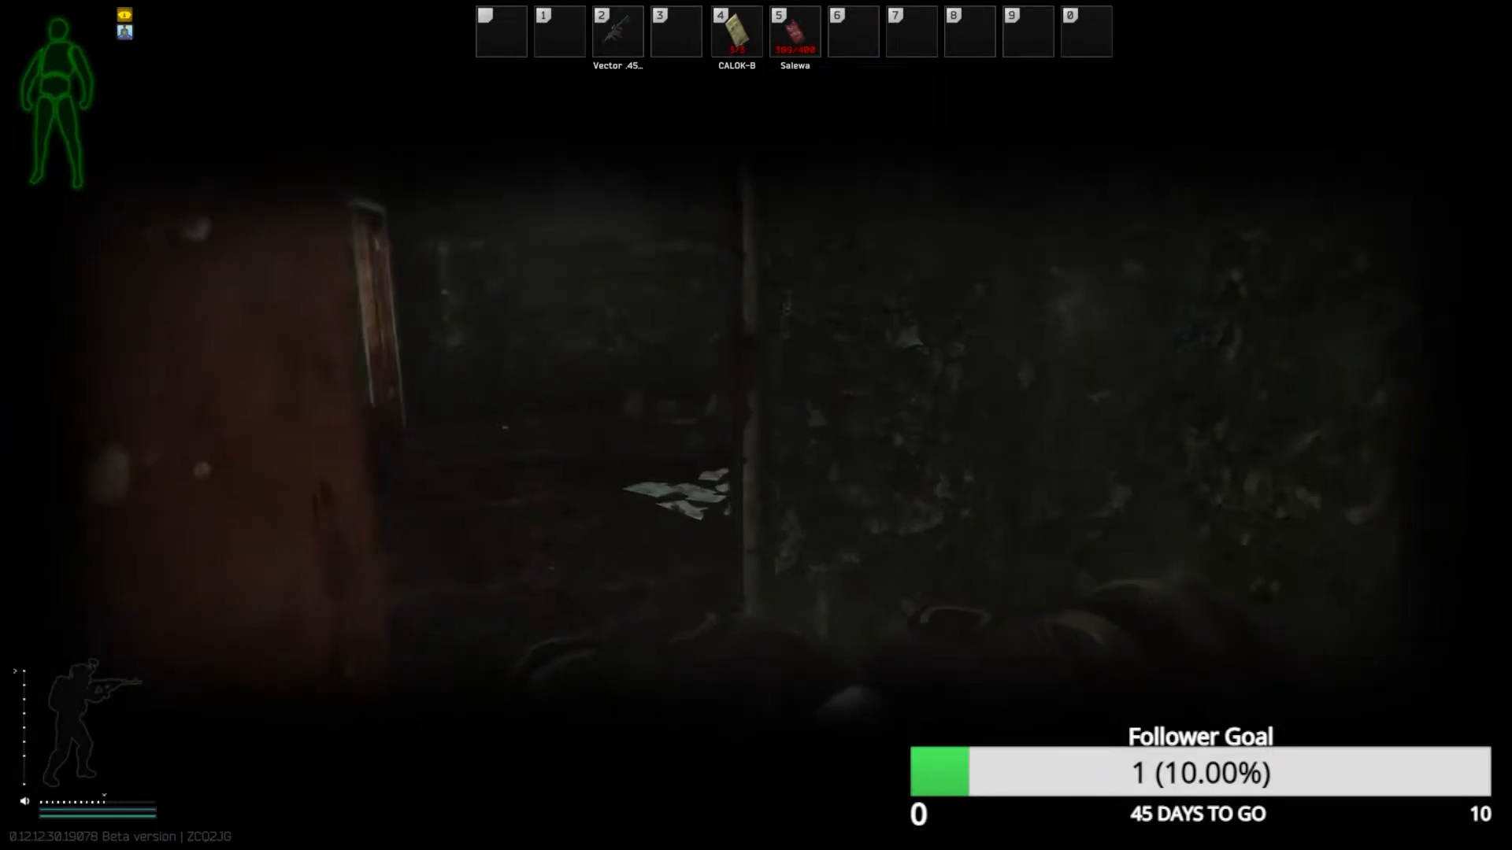
pyautogui.press('2')
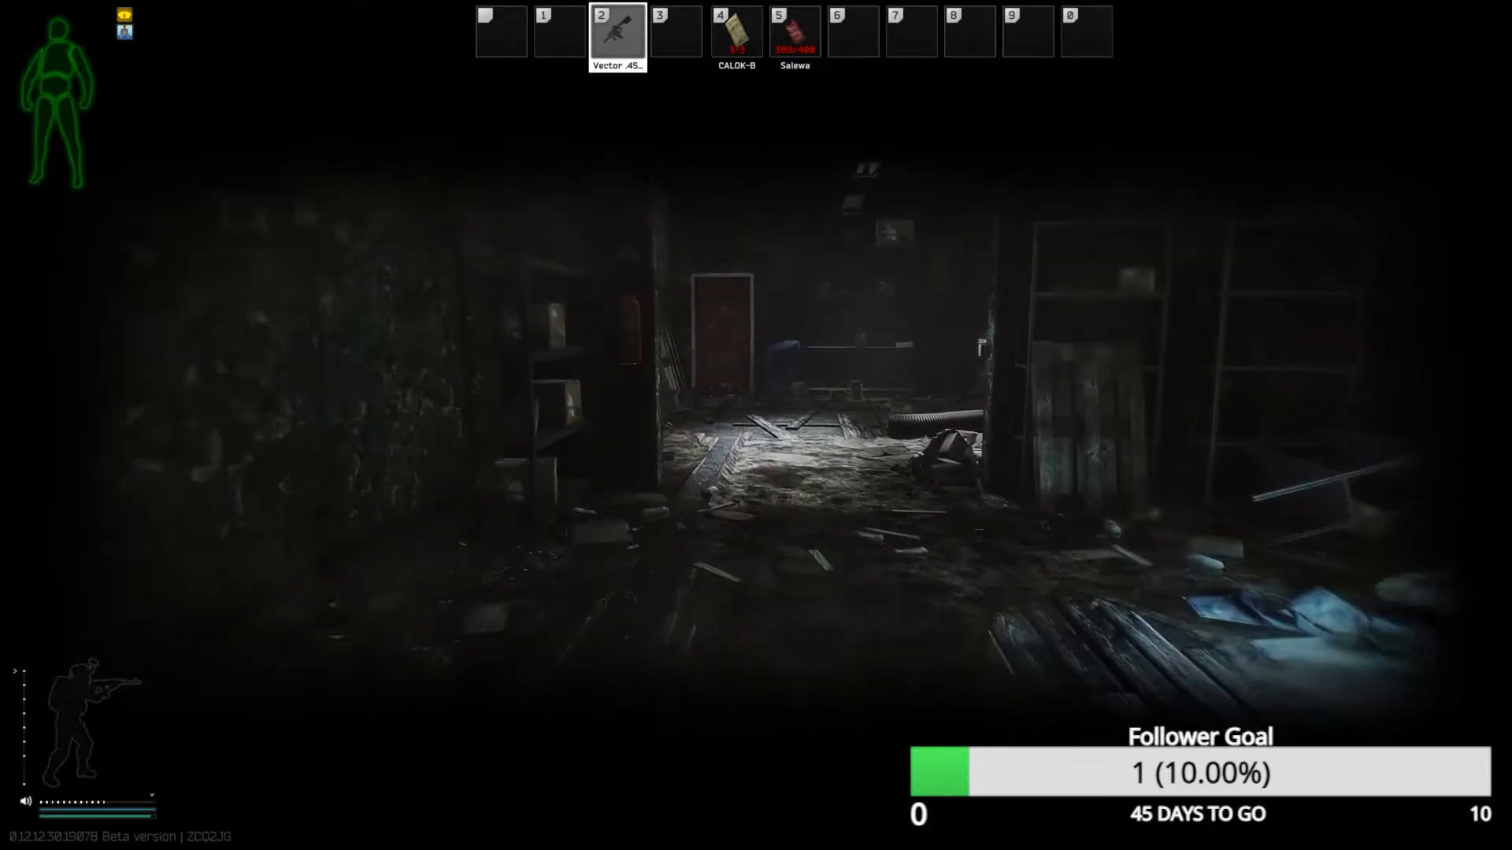
pyautogui.moveTo(756, 426)
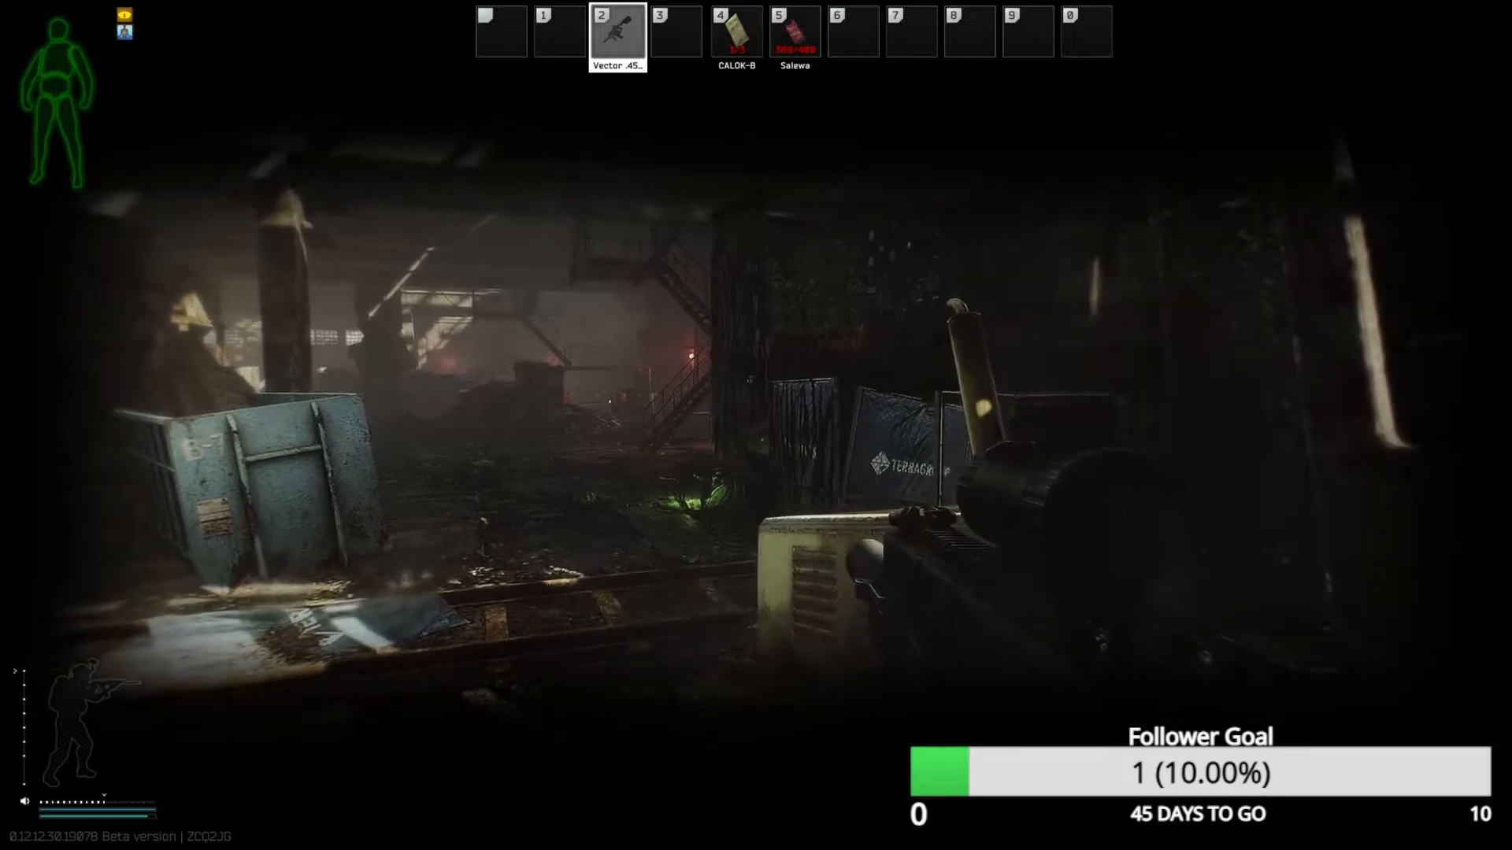
pyautogui.moveTo(756, 425)
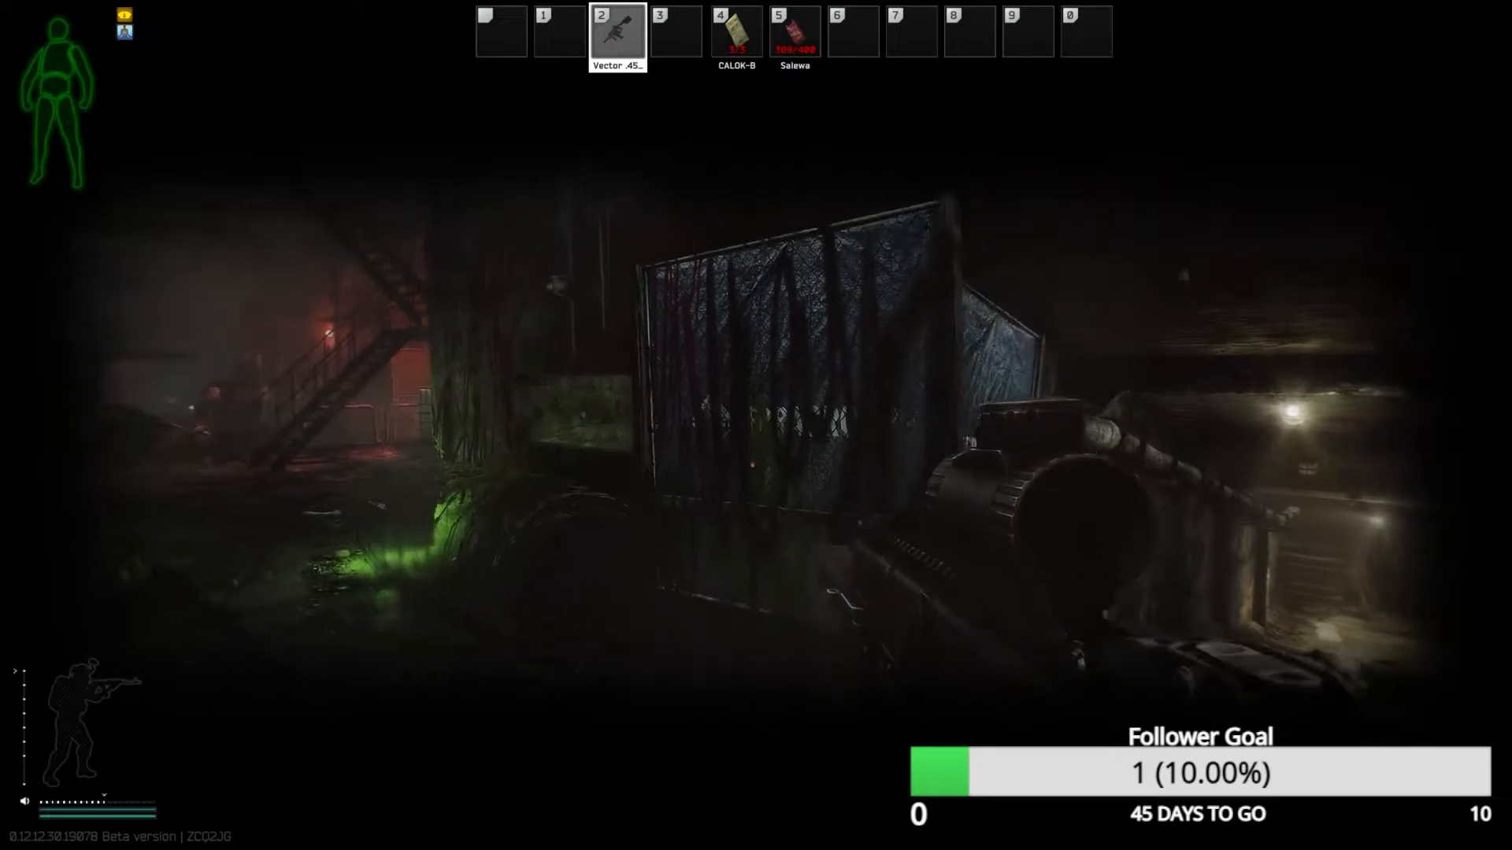
pyautogui.moveTo(756, 425)
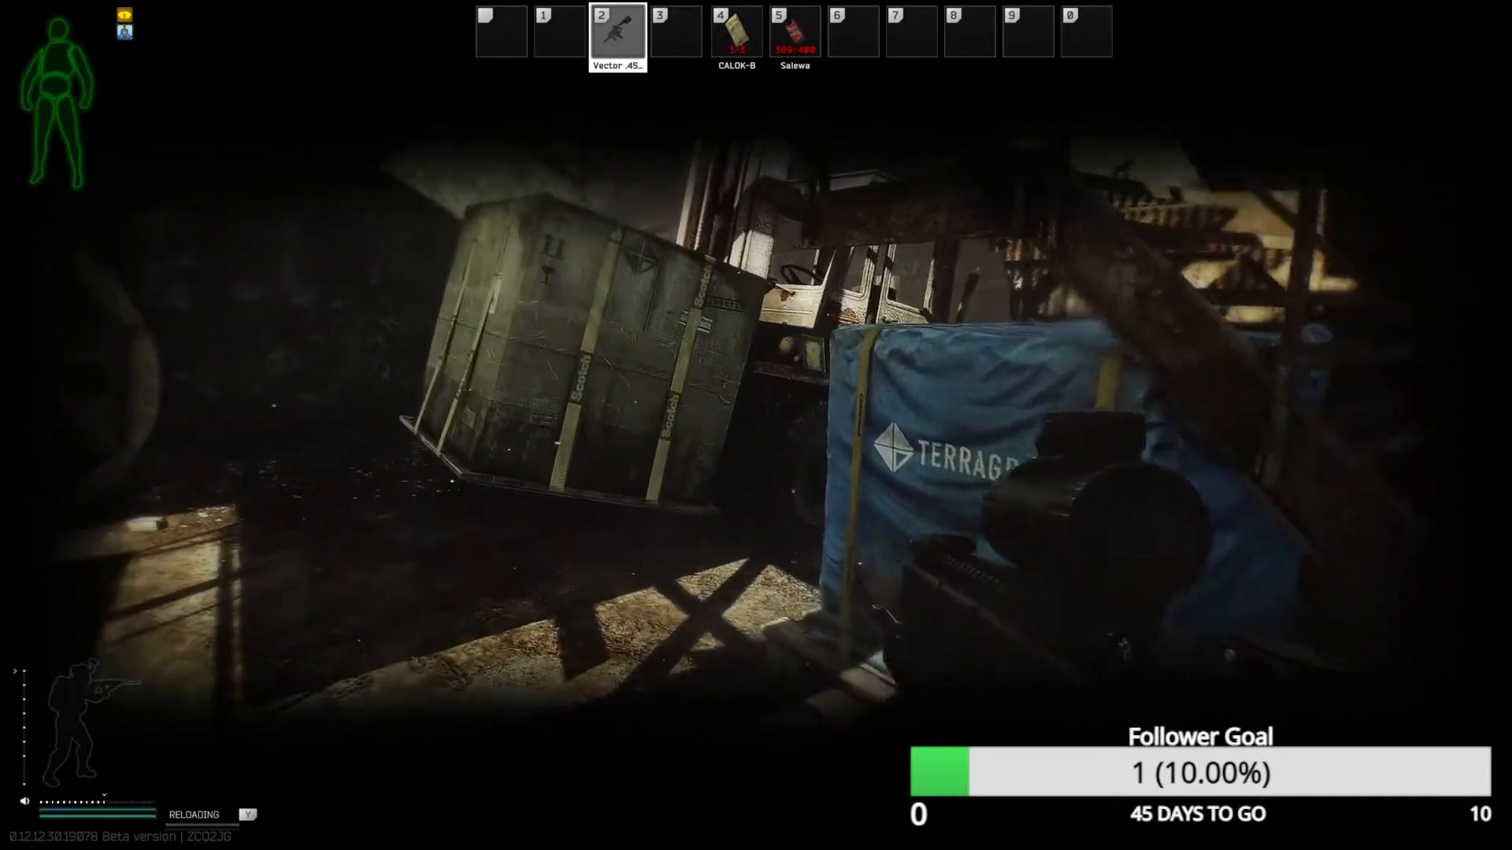
pyautogui.moveTo(756, 425)
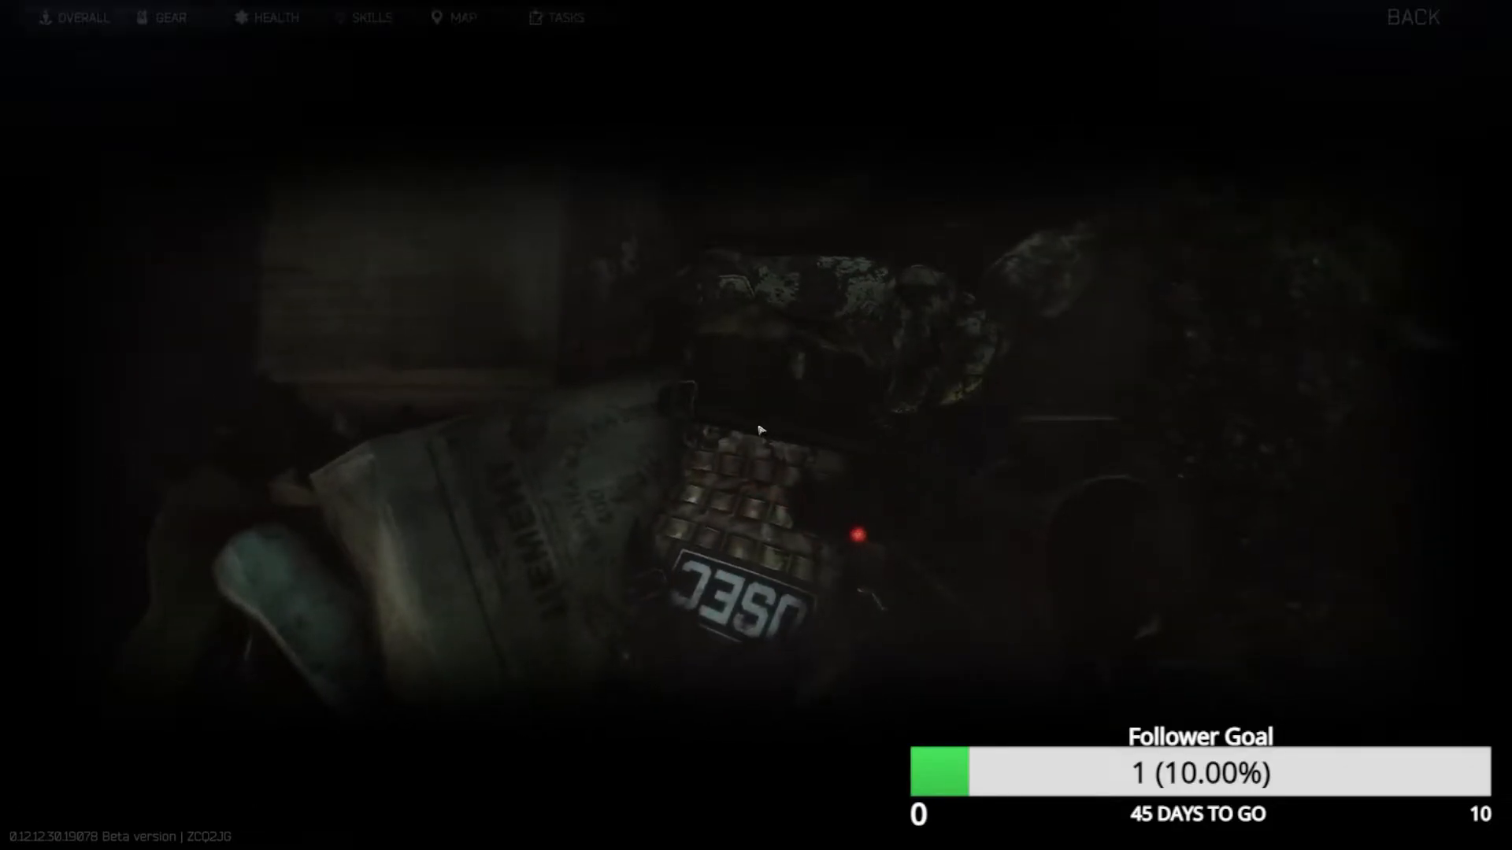
# Return to the raid, search the dead USEC operator and take his G28 rifle
pyautogui.click(170, 18)
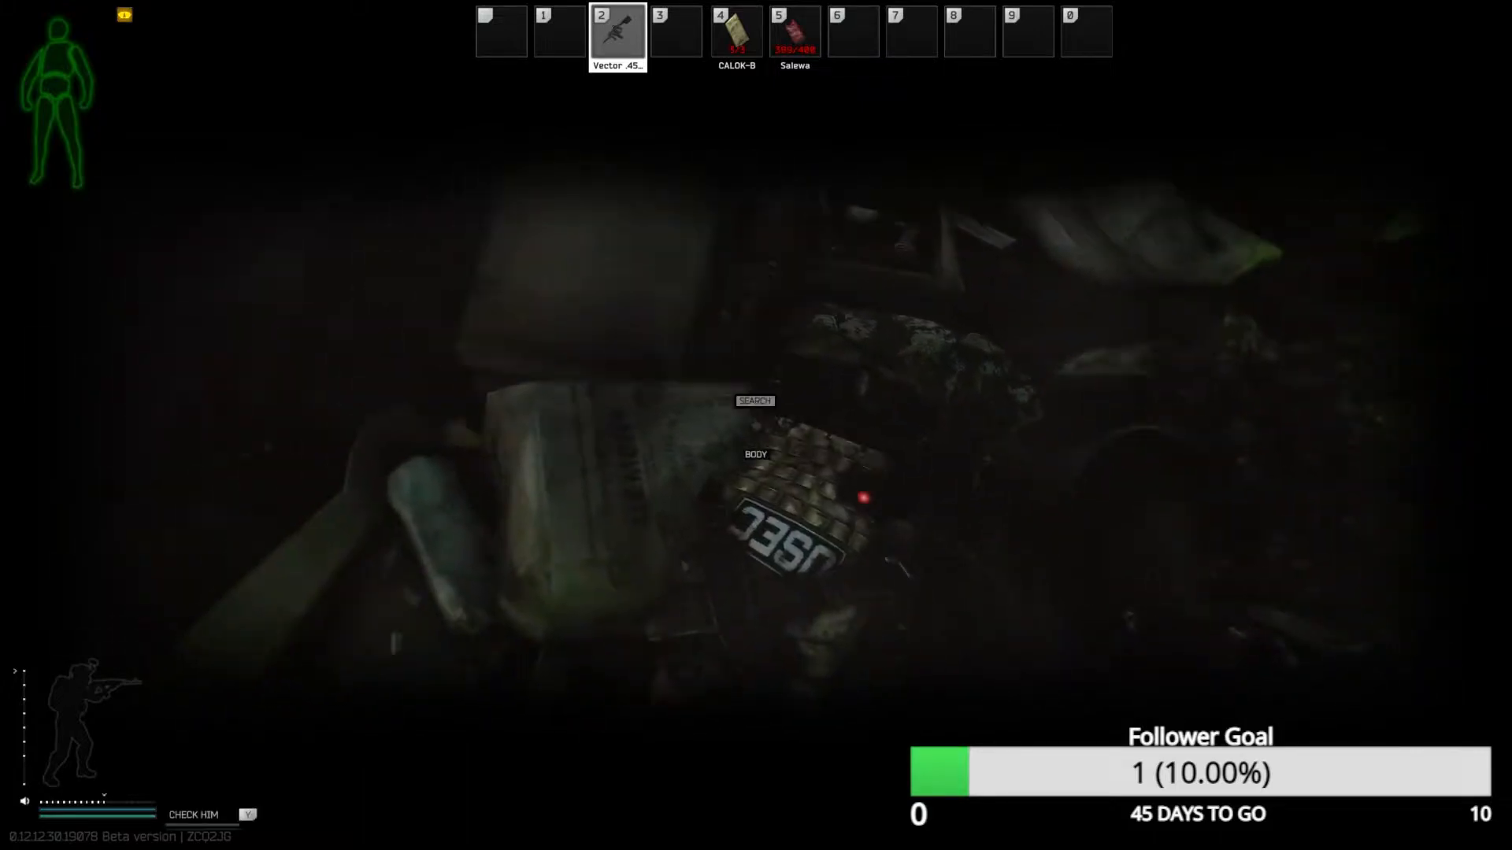
pyautogui.click(754, 400)
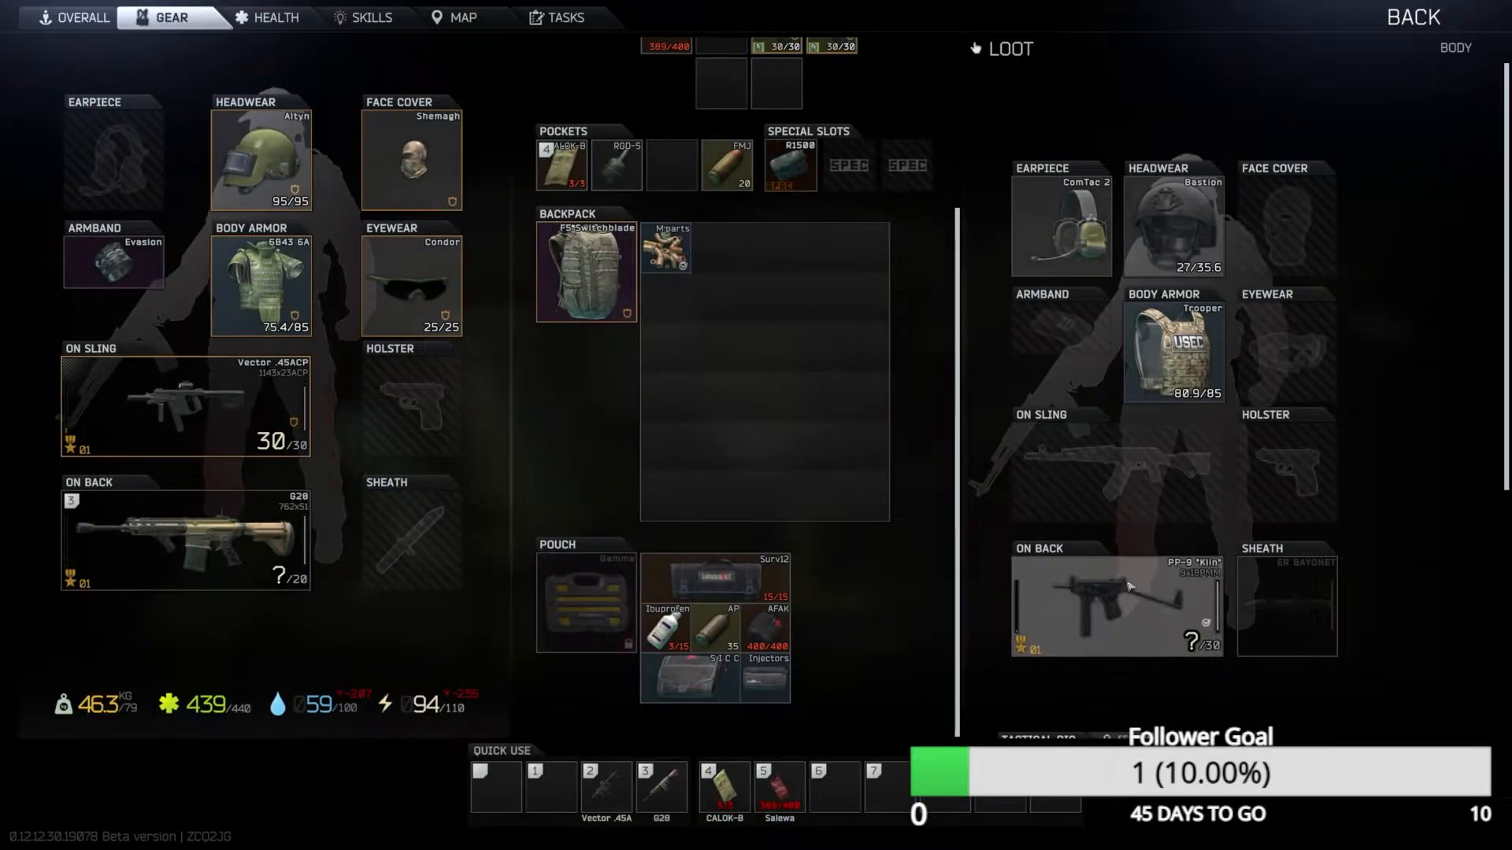
pyautogui.scroll(-3)
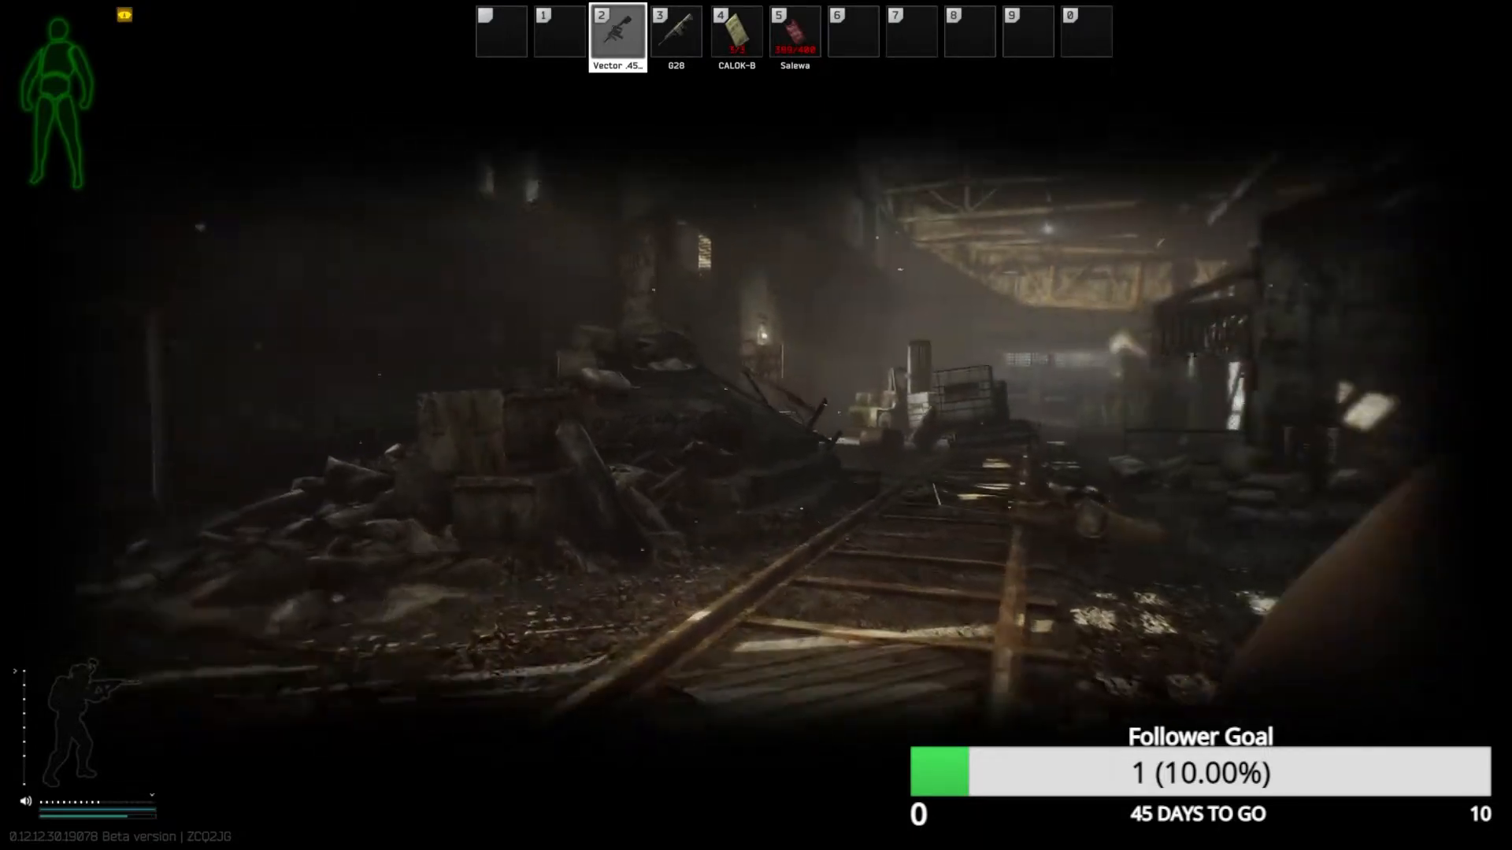
pyautogui.moveTo(756, 425)
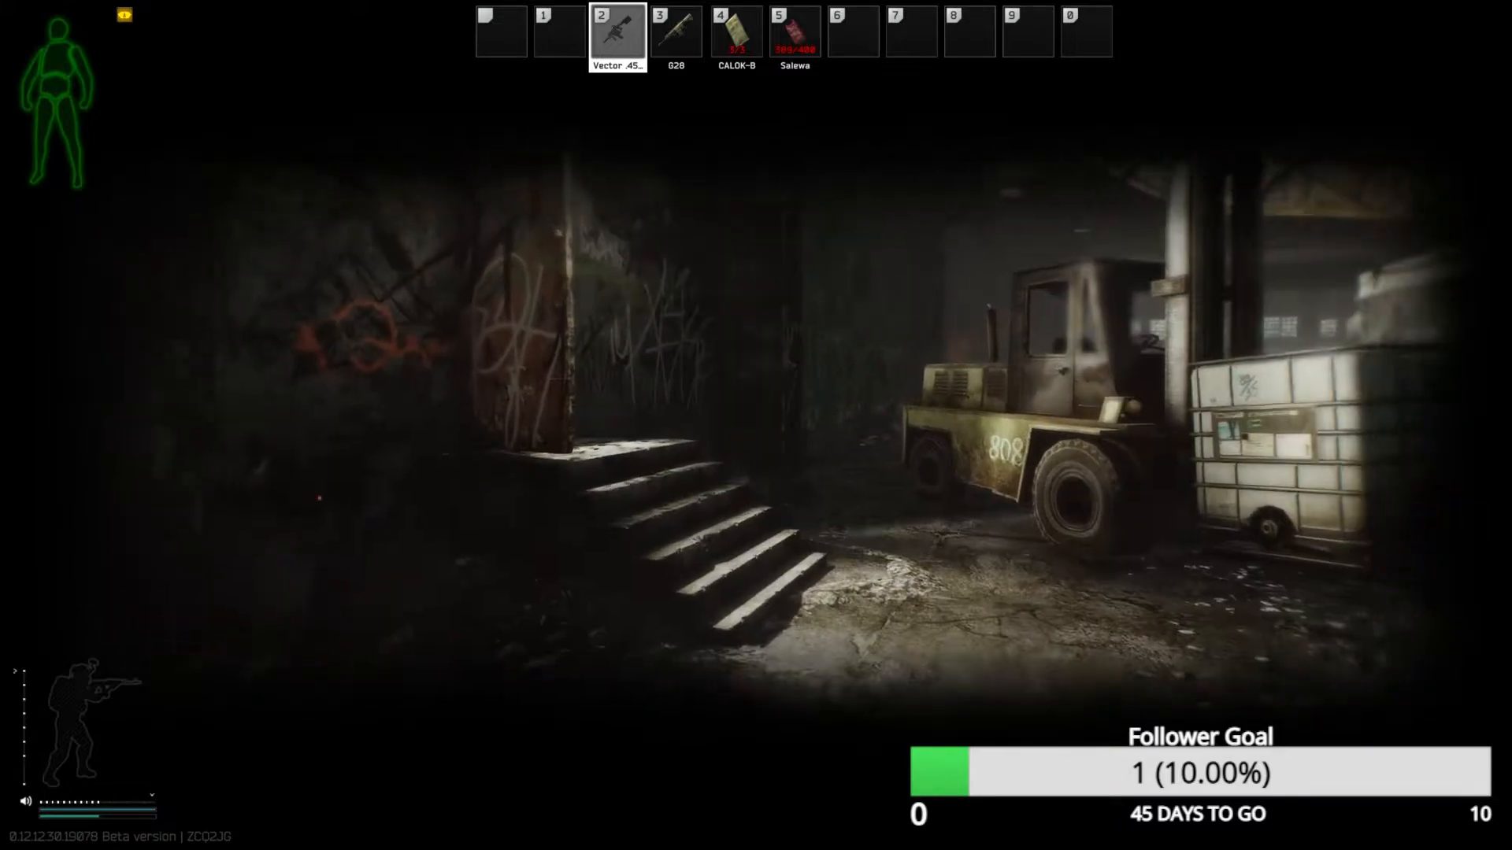
pyautogui.moveTo(756, 426)
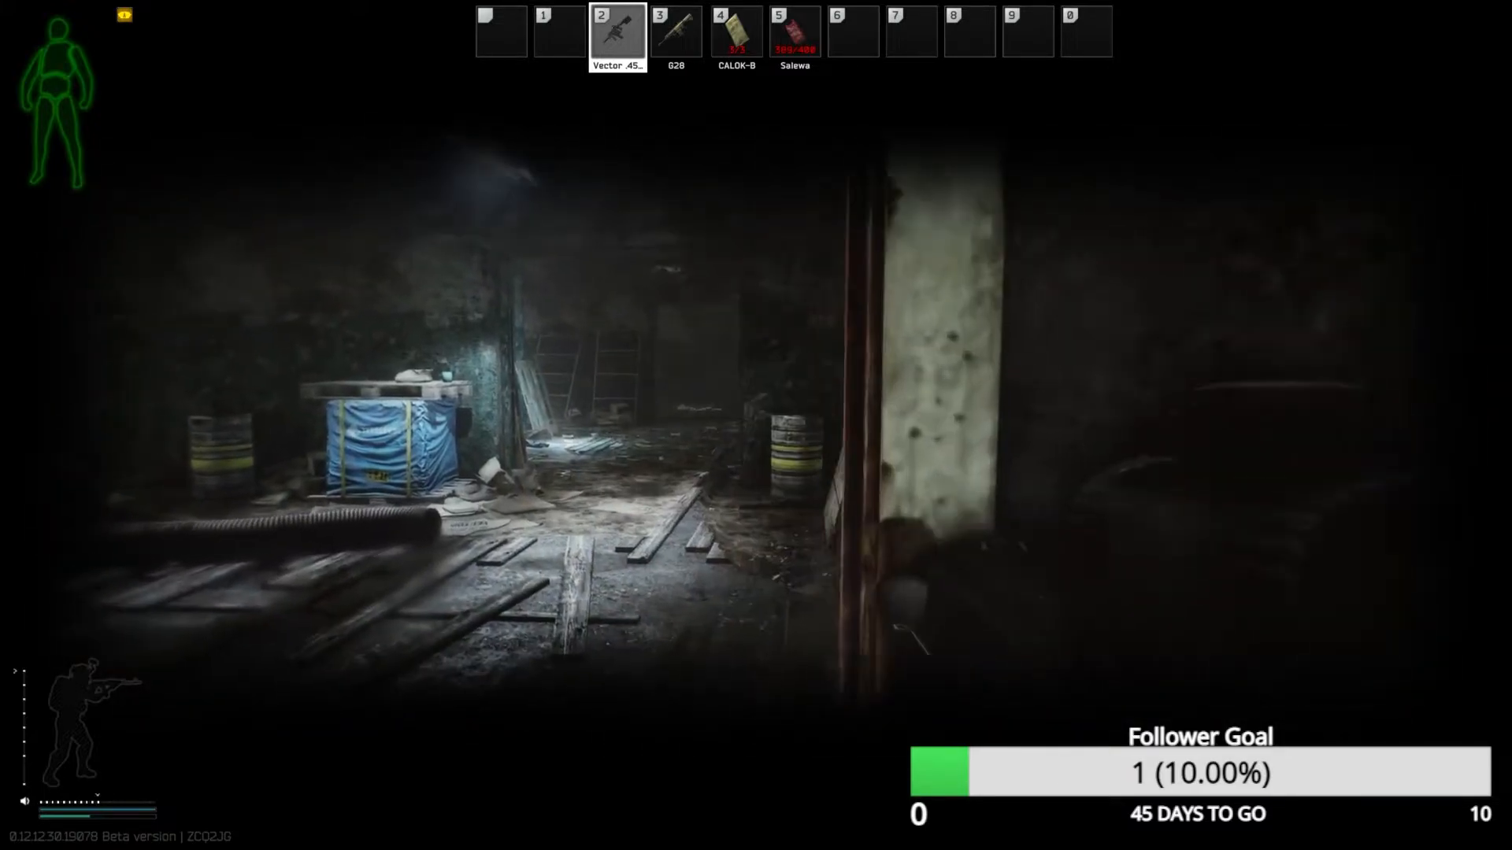
# Bring up the inventory showing the backpack with armor vest, helmet and RFB rifle
pyautogui.press('tab')
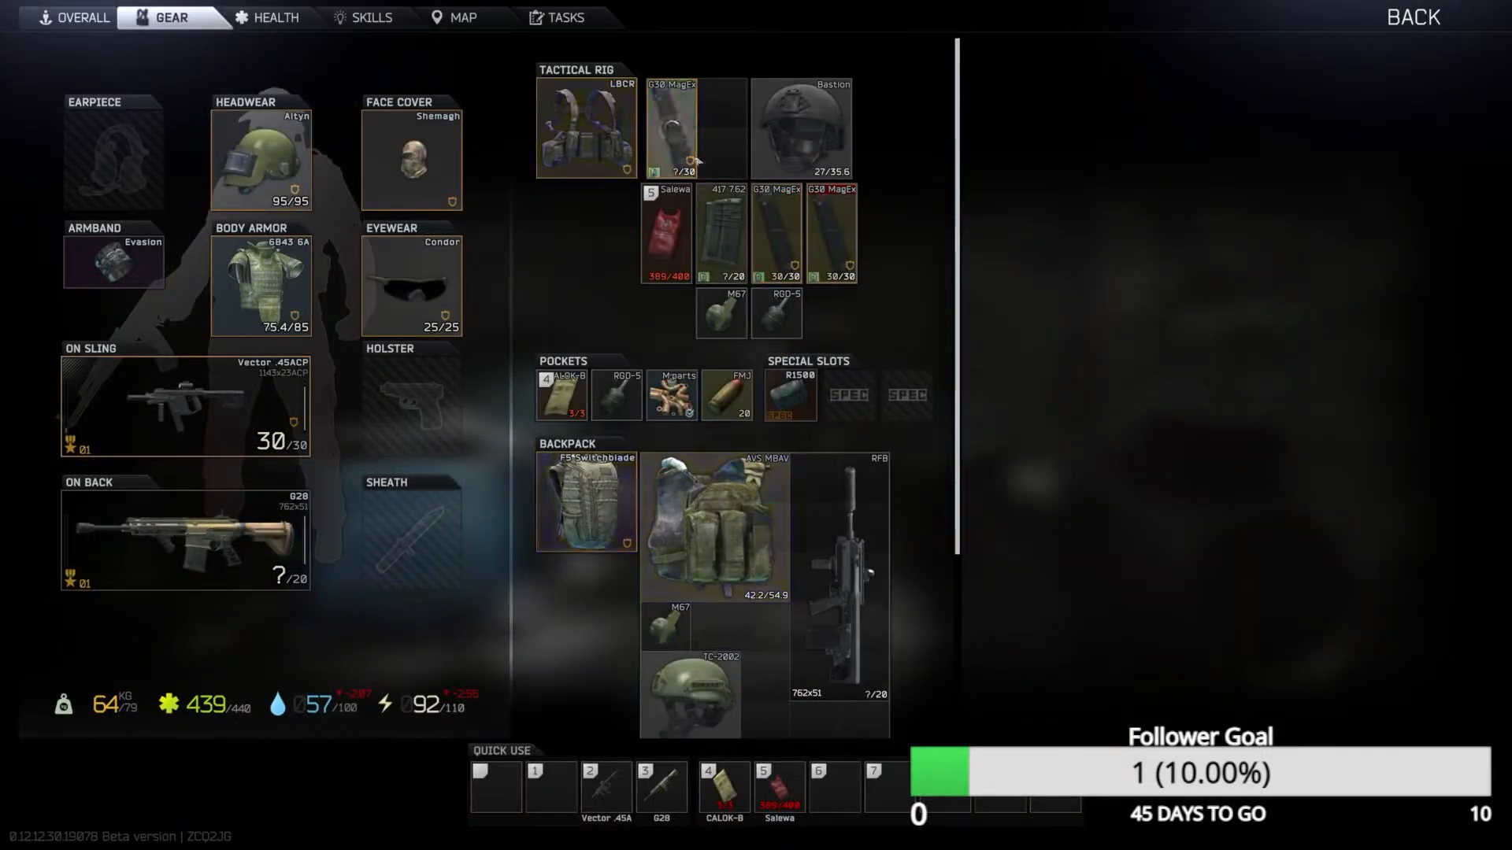
# Handle a rifle magazine in the tactical rig before returning to the corridor
pyautogui.click(720, 233)
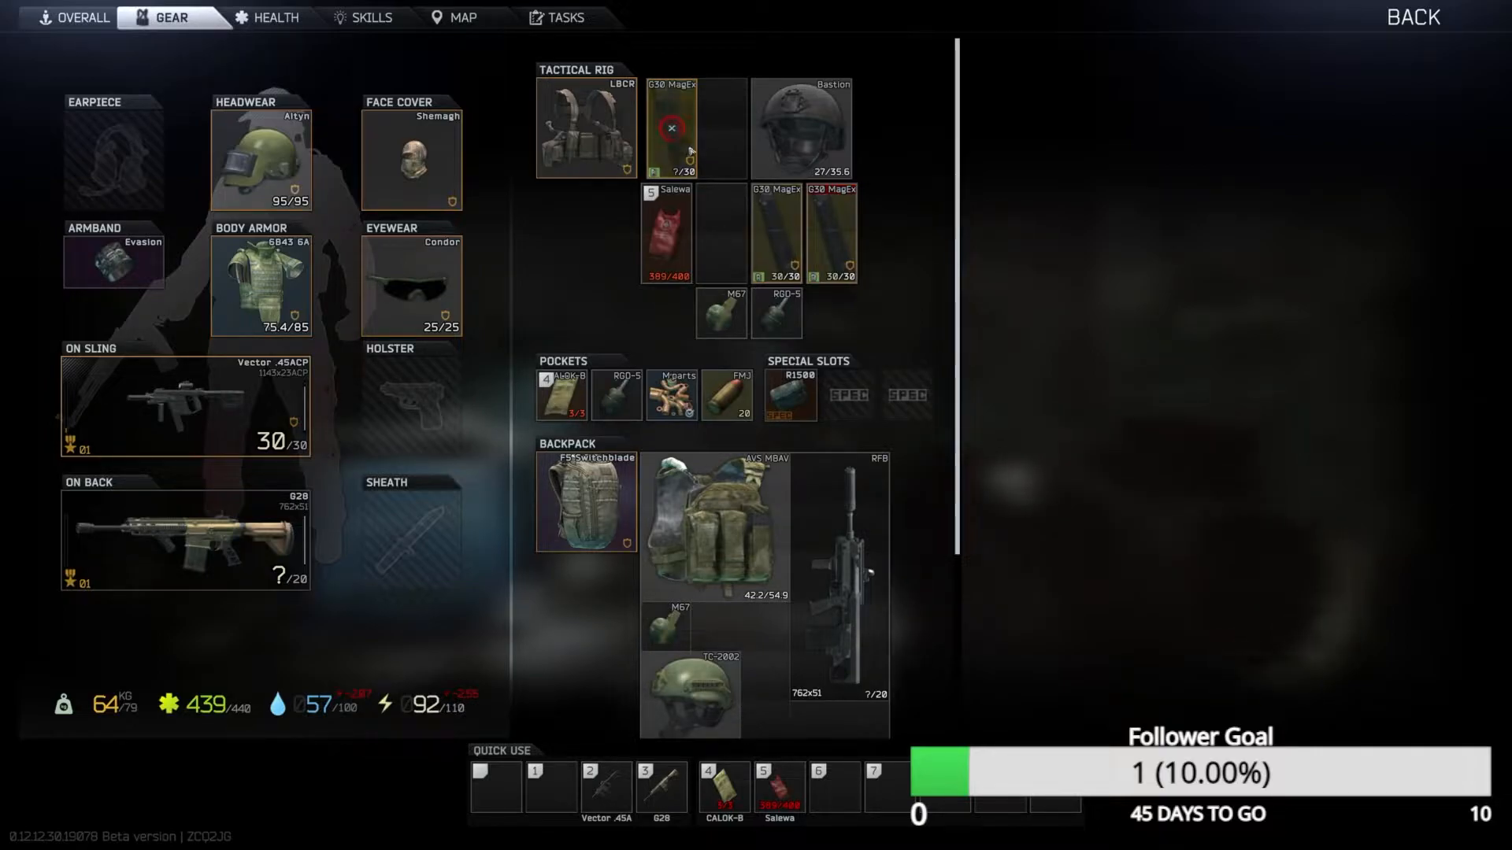
pyautogui.moveTo(673, 131)
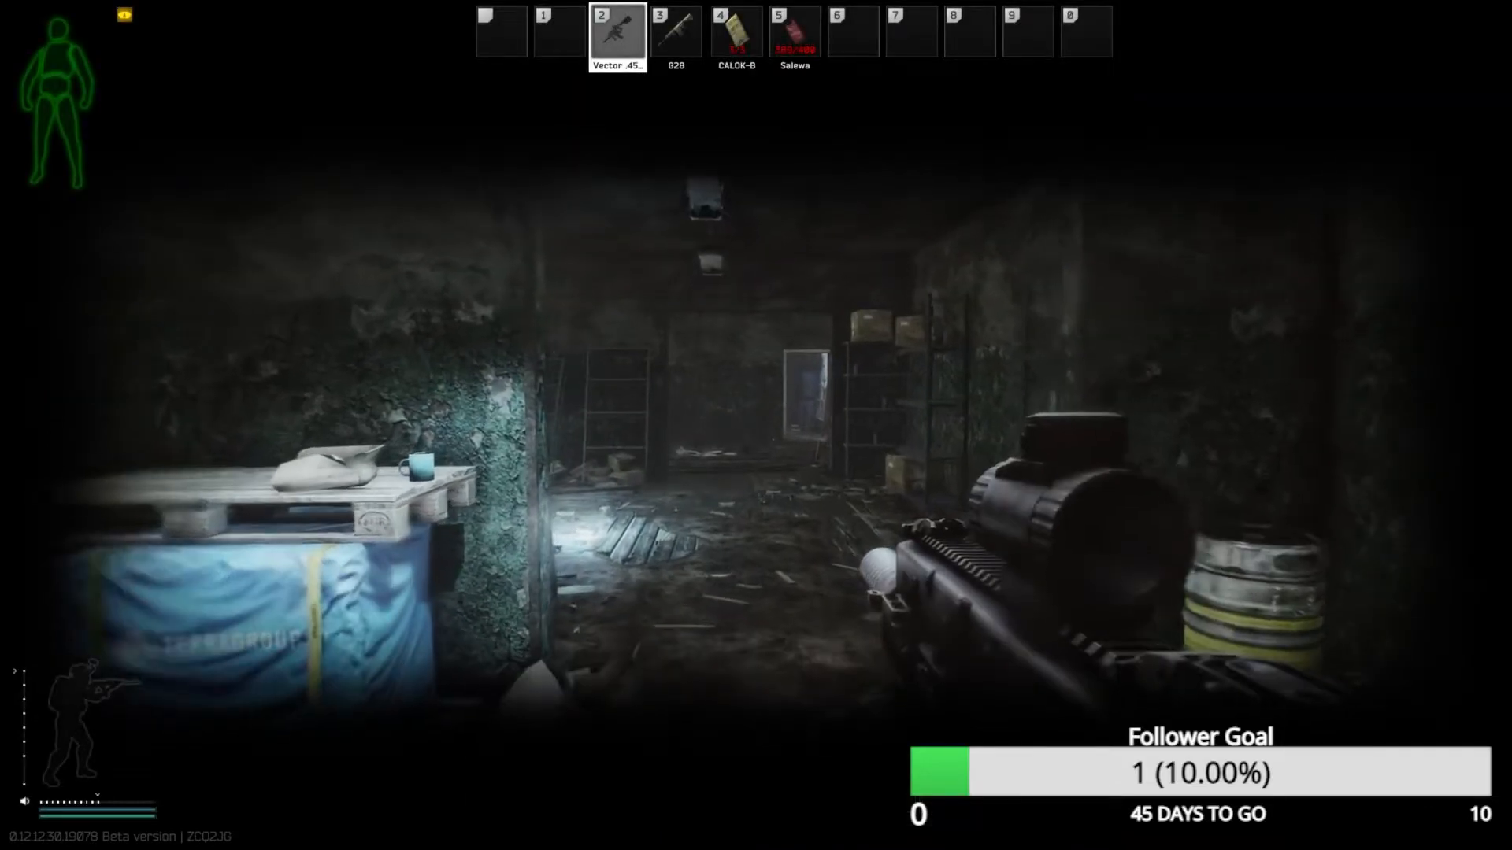
pyautogui.moveTo(756, 425)
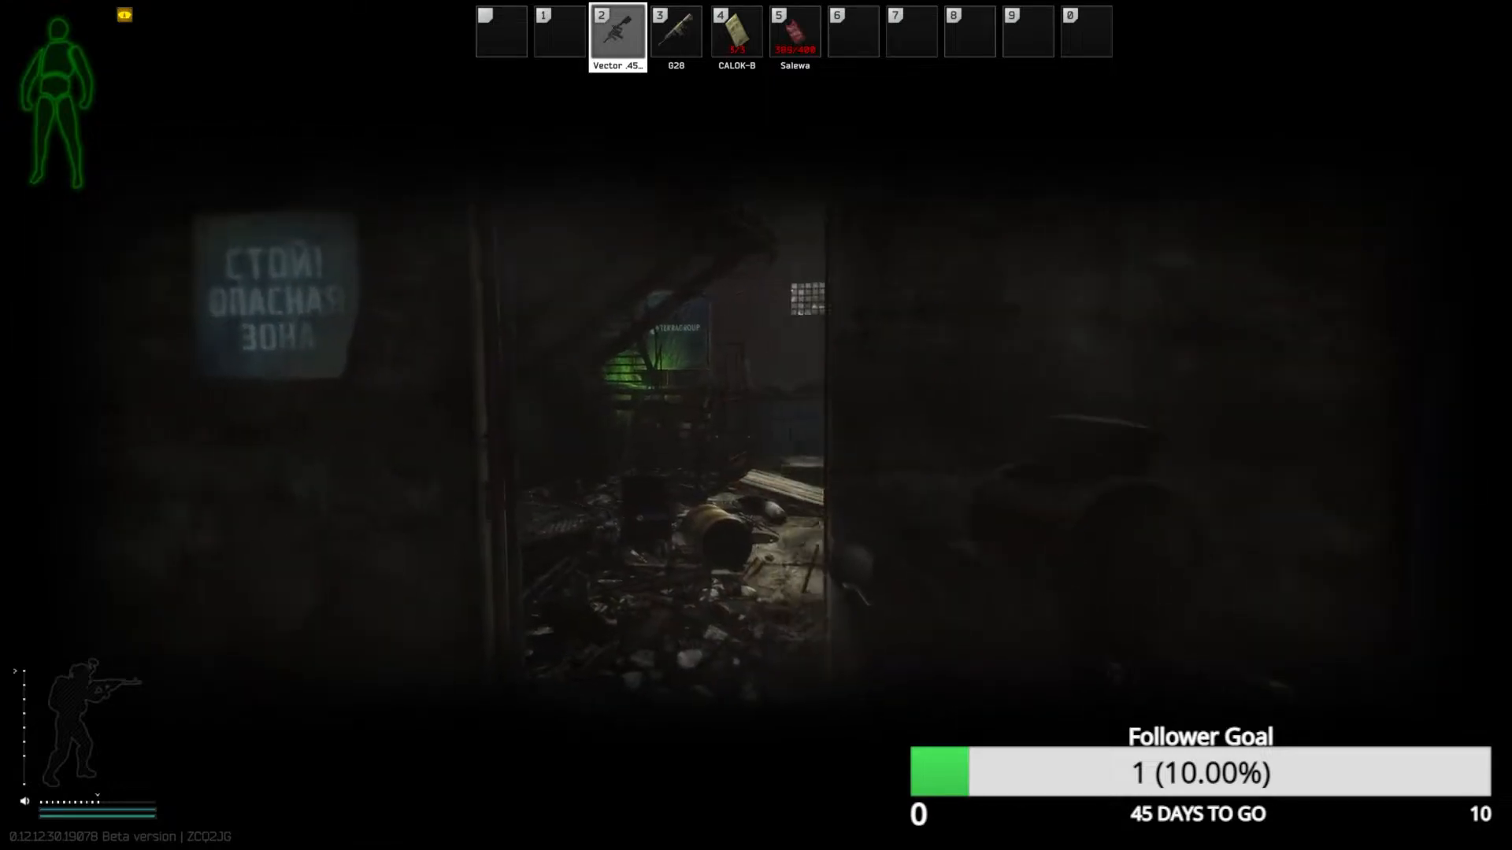
pyautogui.moveTo(756, 425)
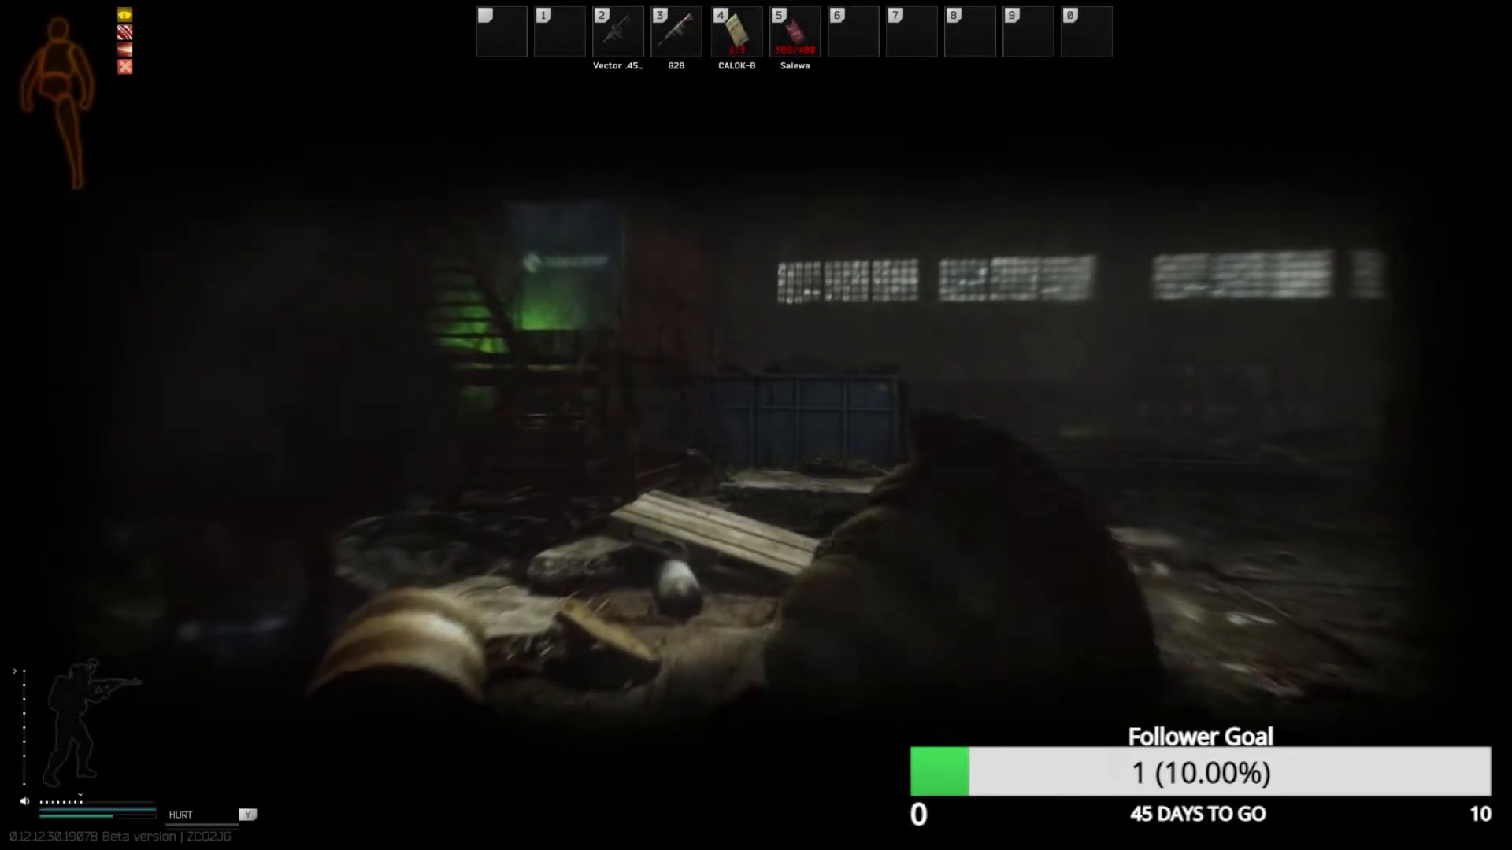
# Ready the Vector and fight through to the kill list with two Scavs and two USECs
pyautogui.press('2')
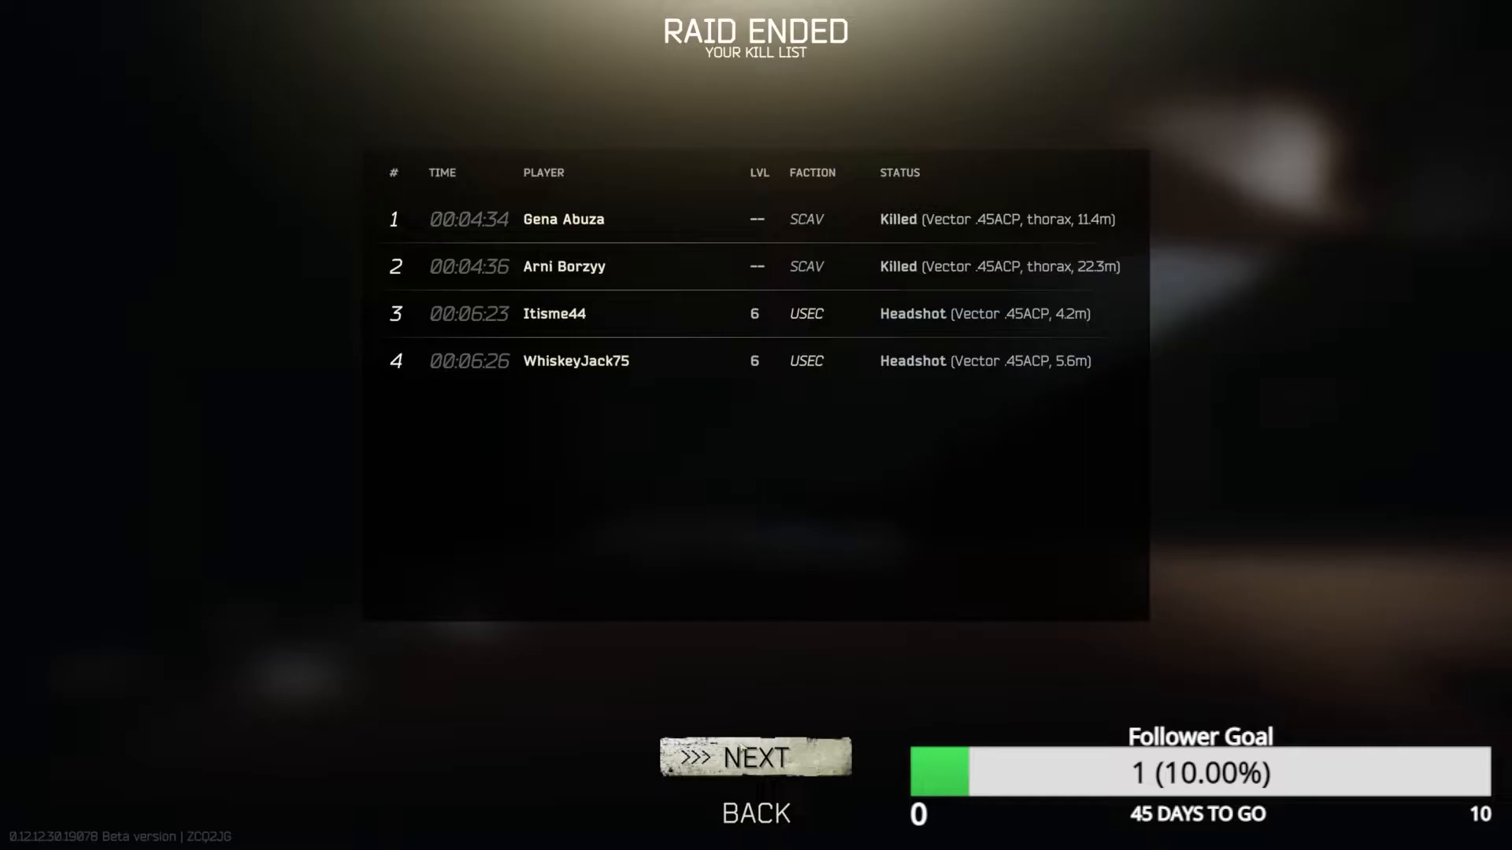
# Advance past the kill list, statistics and therapist treatment screens toward the next raid
pyautogui.click(754, 758)
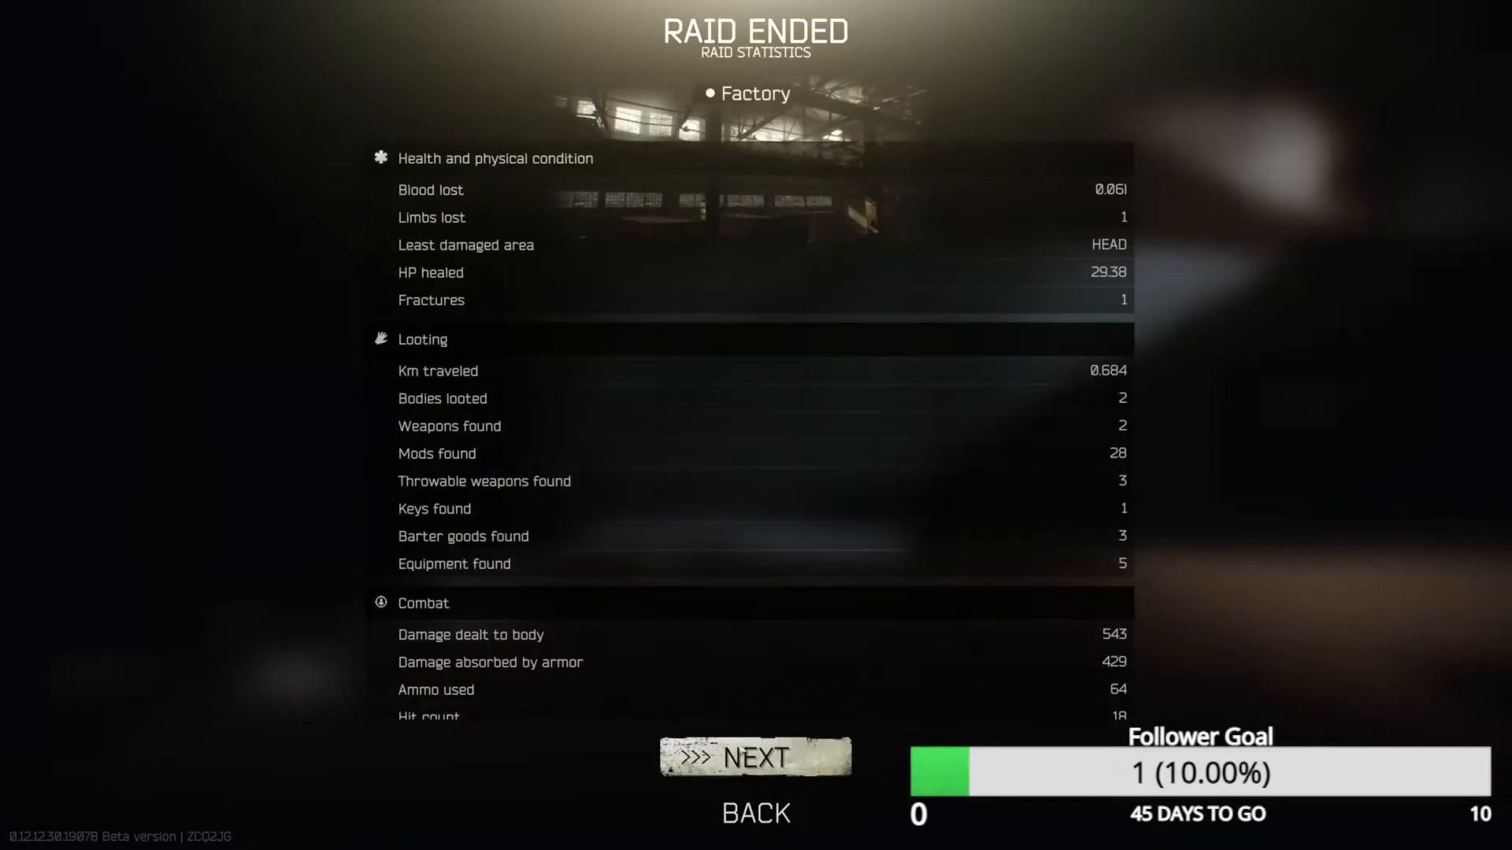
pyautogui.click(755, 758)
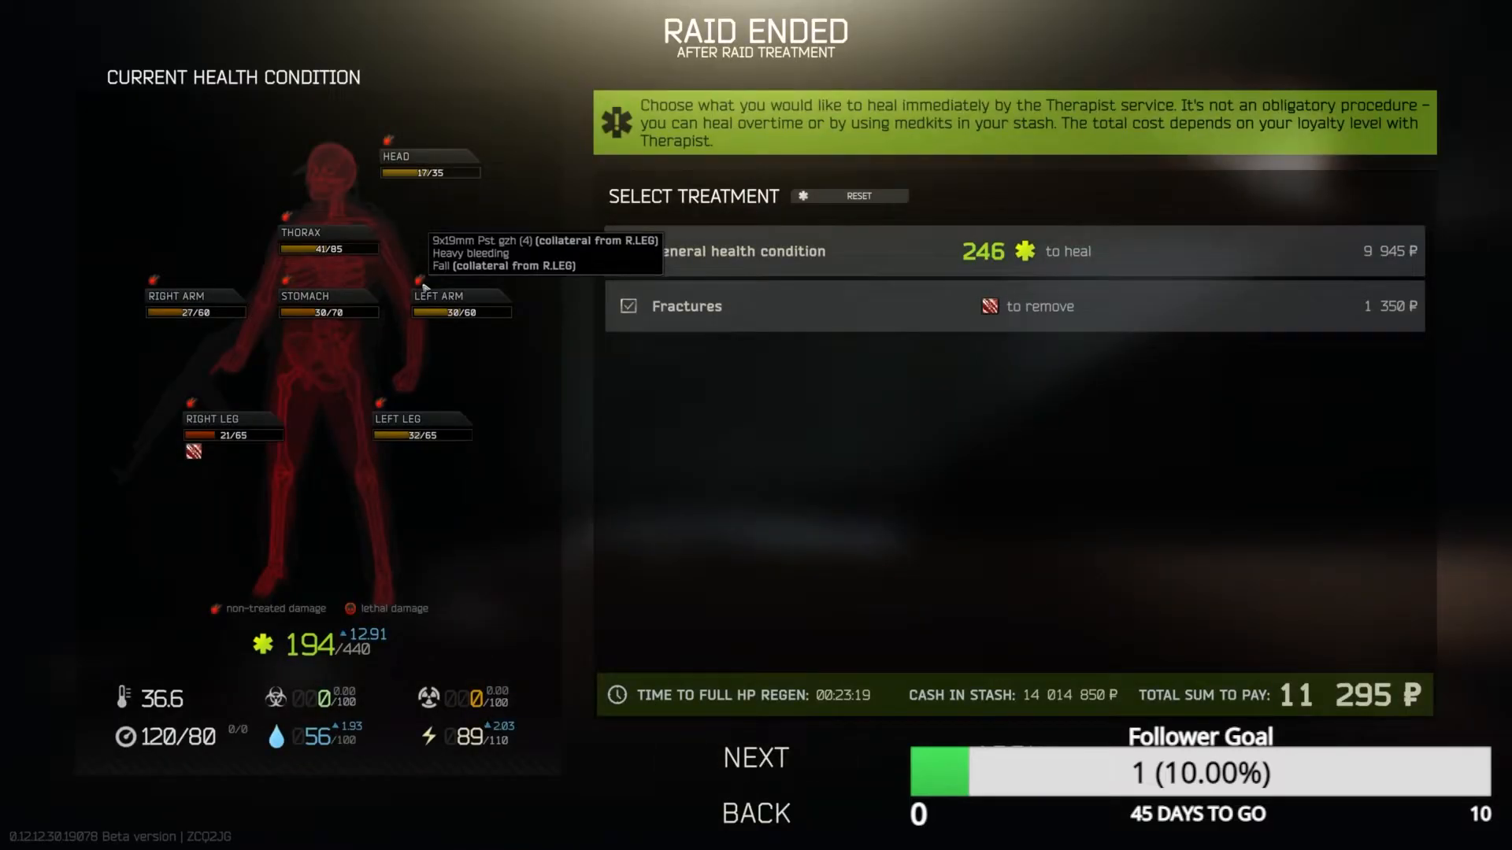
pyautogui.click(754, 758)
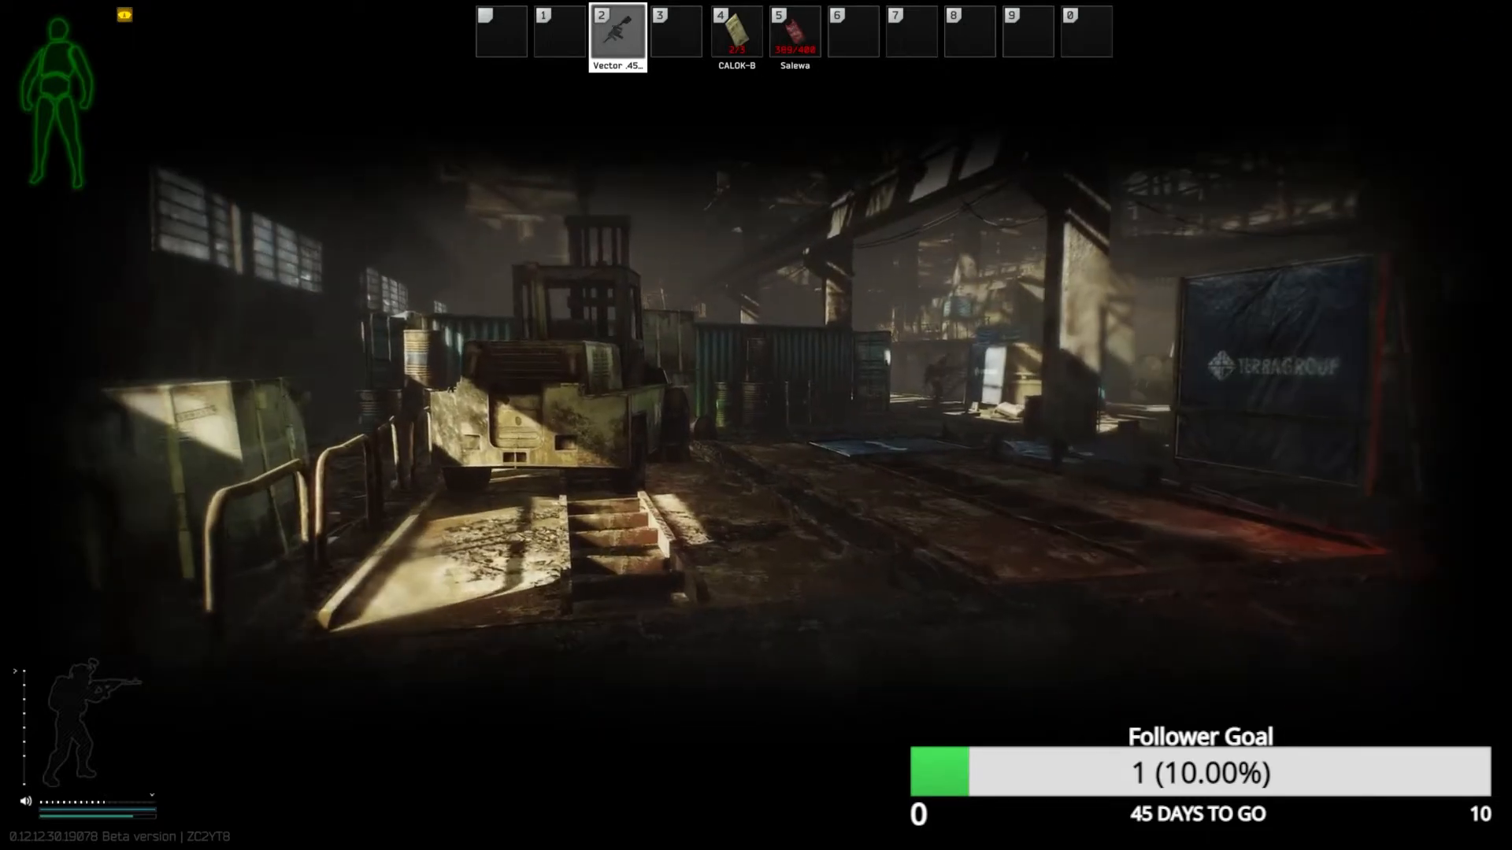
pyautogui.moveTo(756, 425)
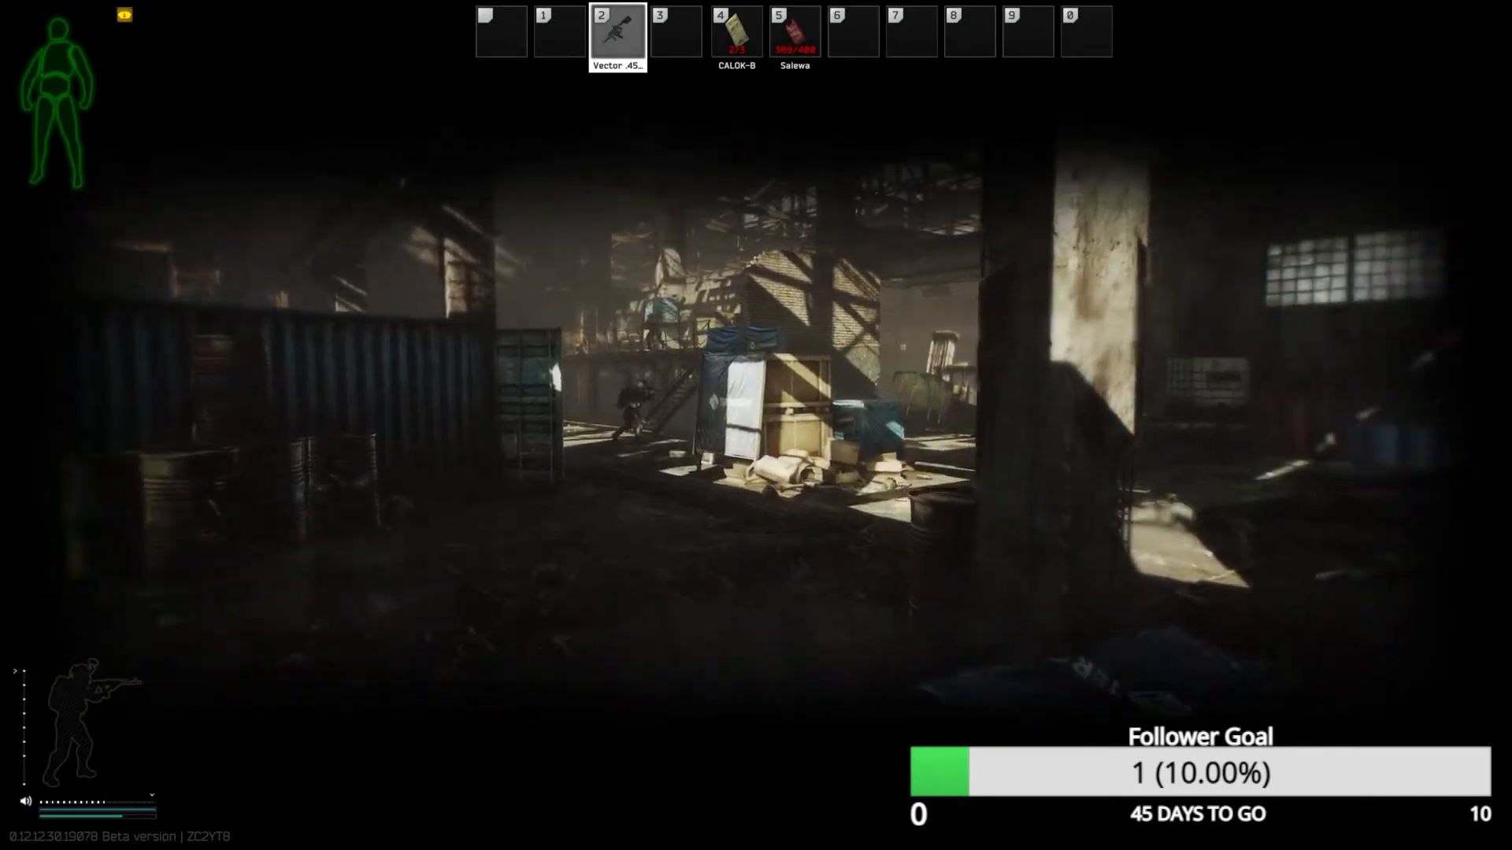
pyautogui.moveTo(756, 404)
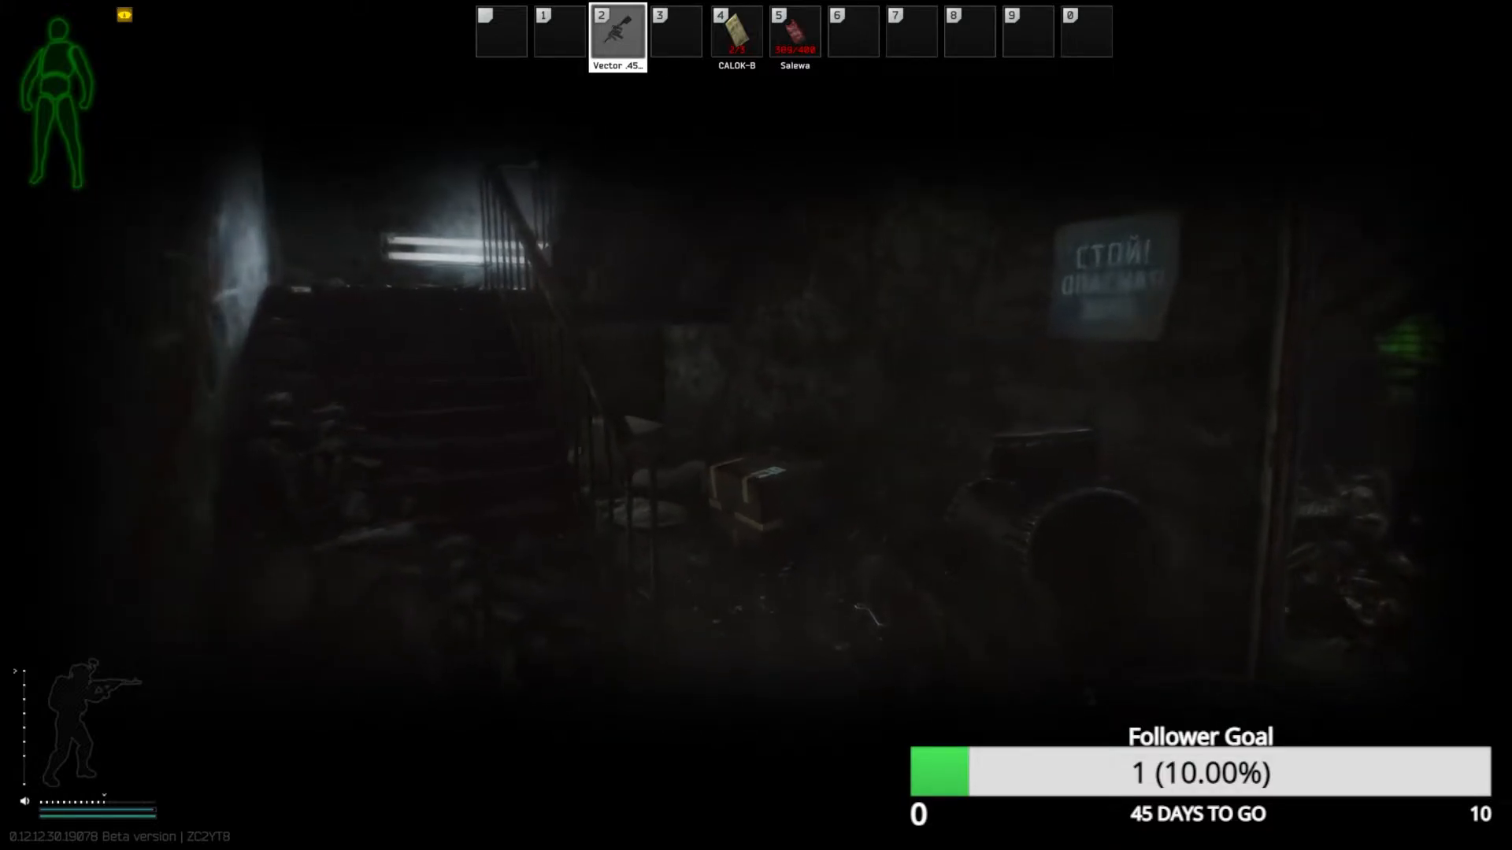
pyautogui.moveTo(756, 425)
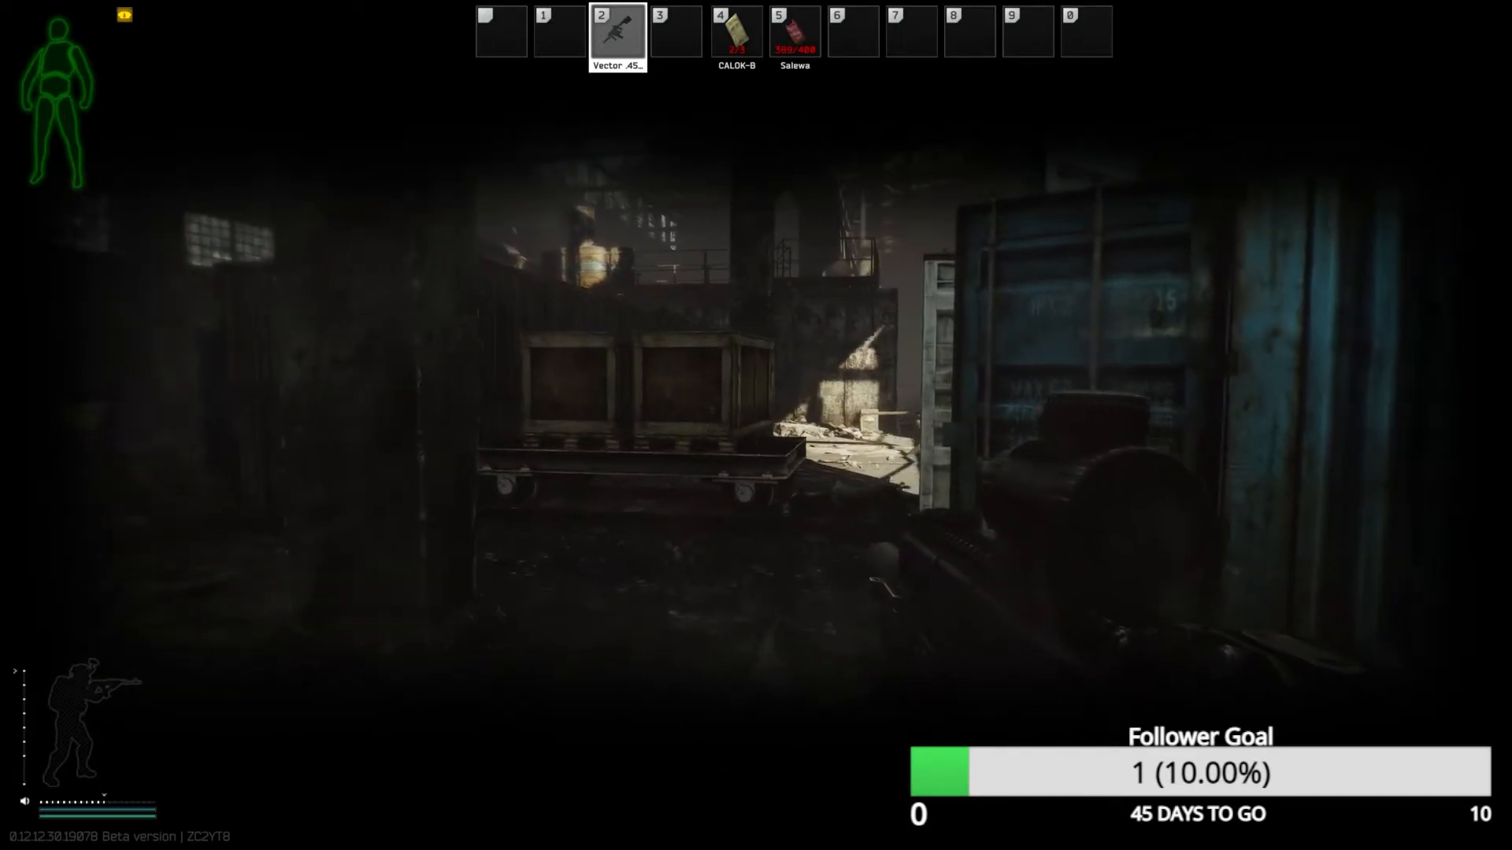
pyautogui.moveTo(756, 425)
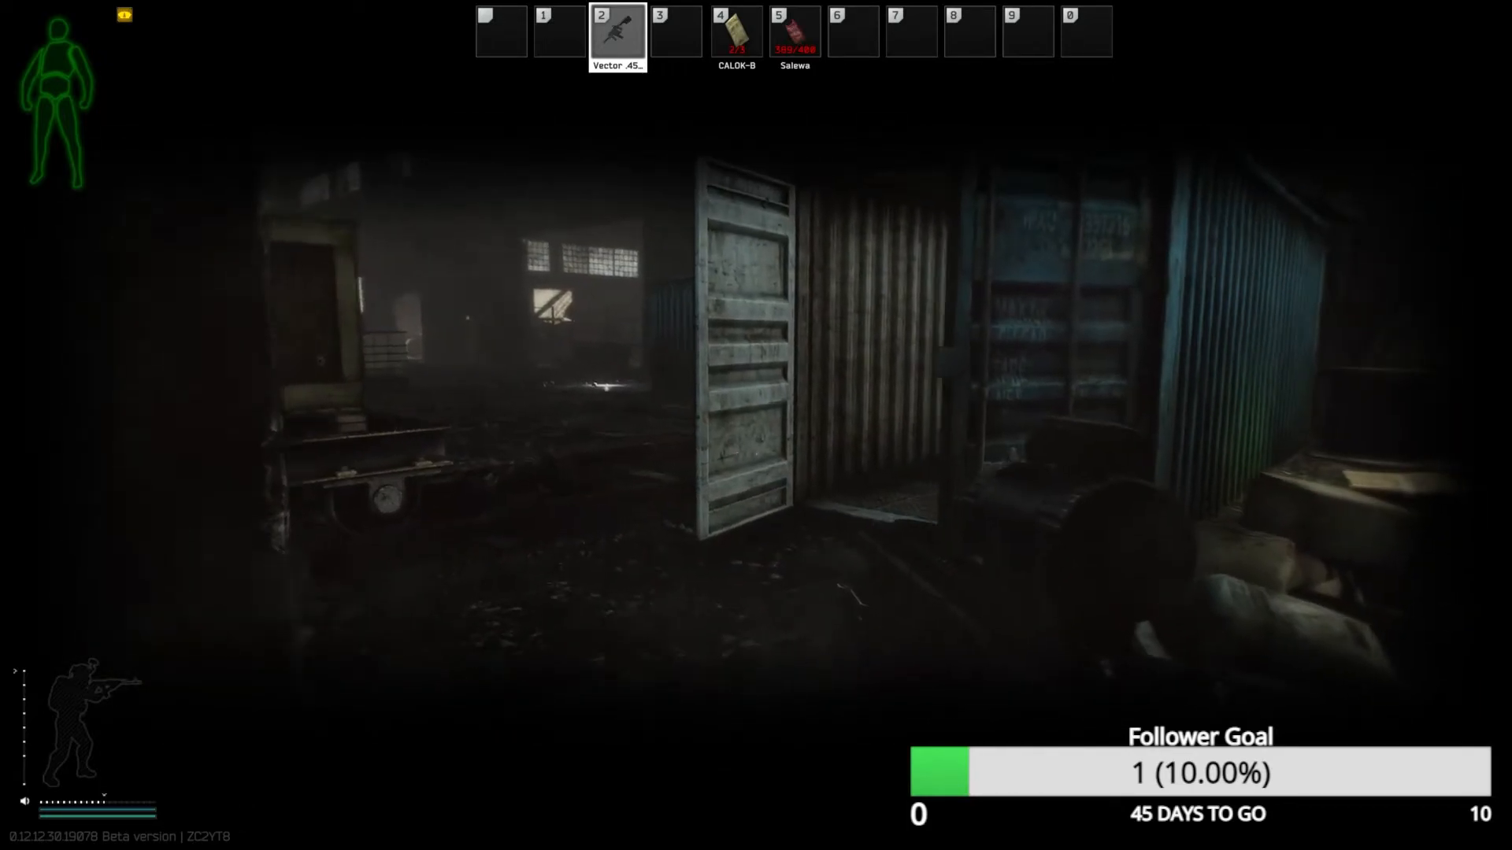
pyautogui.moveTo(756, 425)
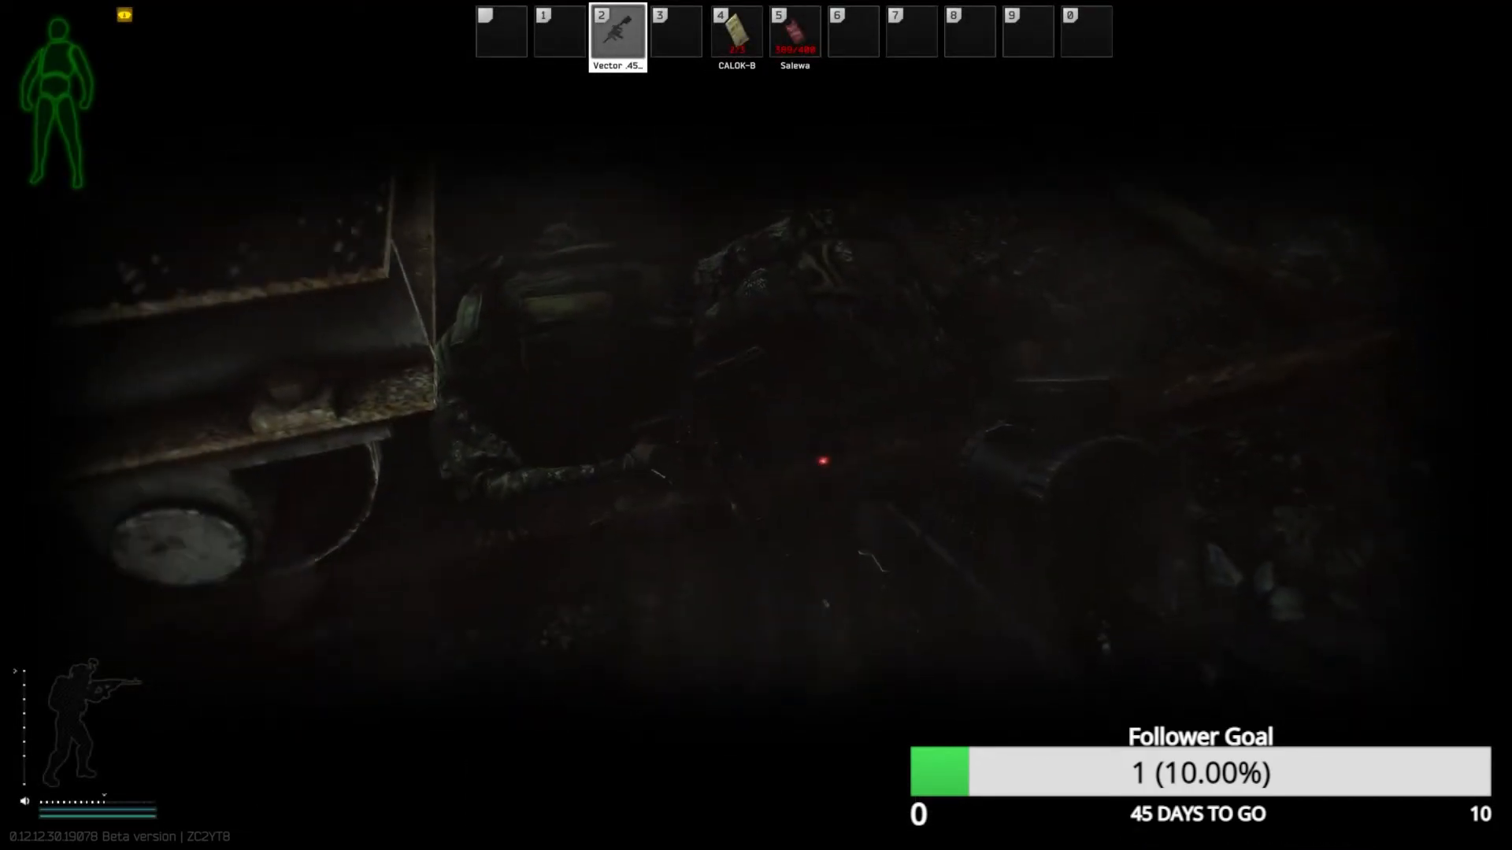
# Check the inventory mid-raid and close it again while moving through the halls
pyautogui.press('tab')
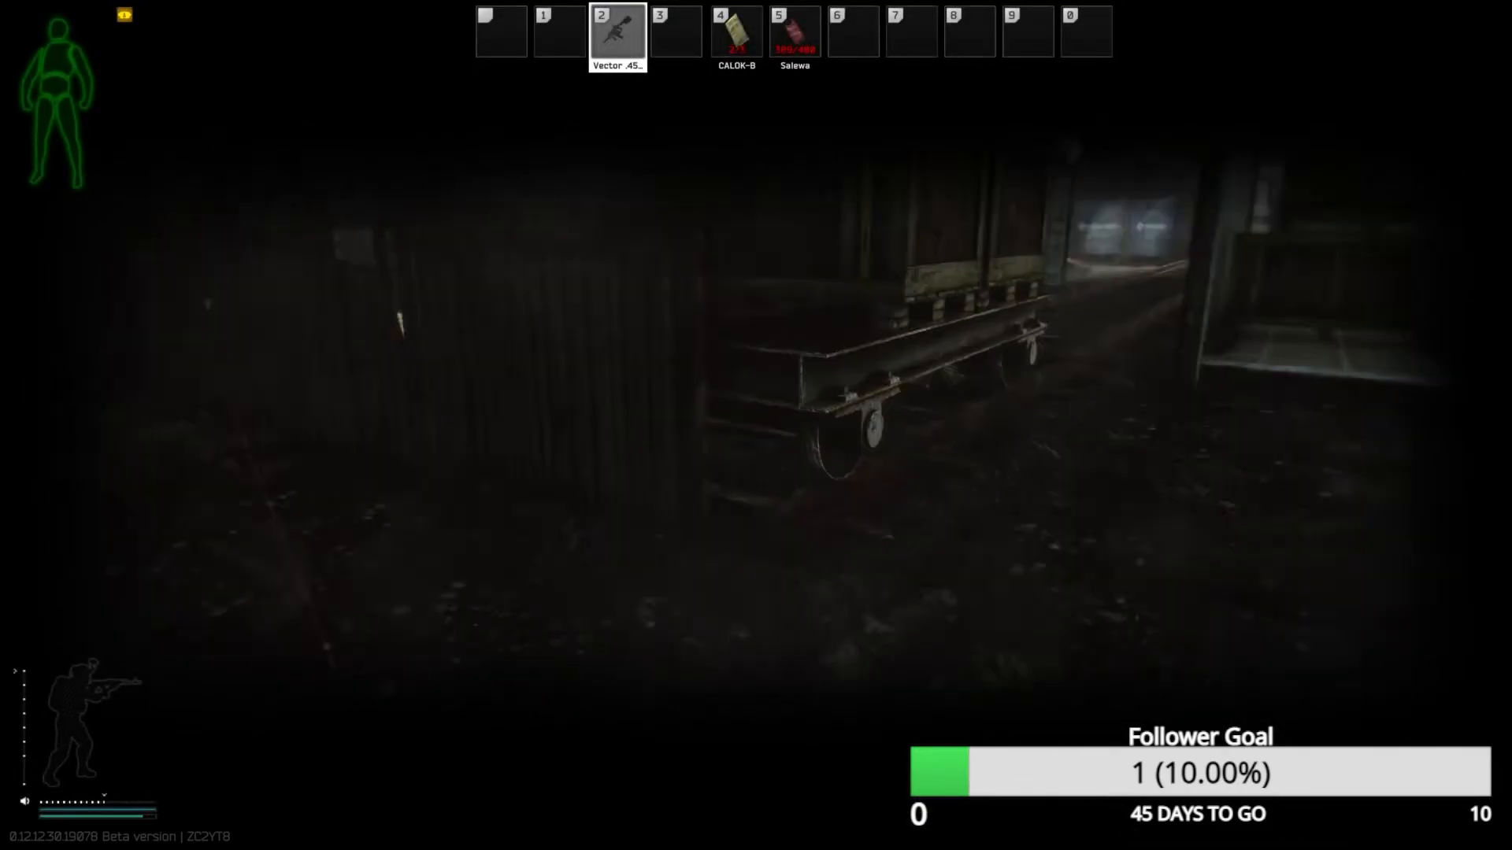
pyautogui.press('Tab')
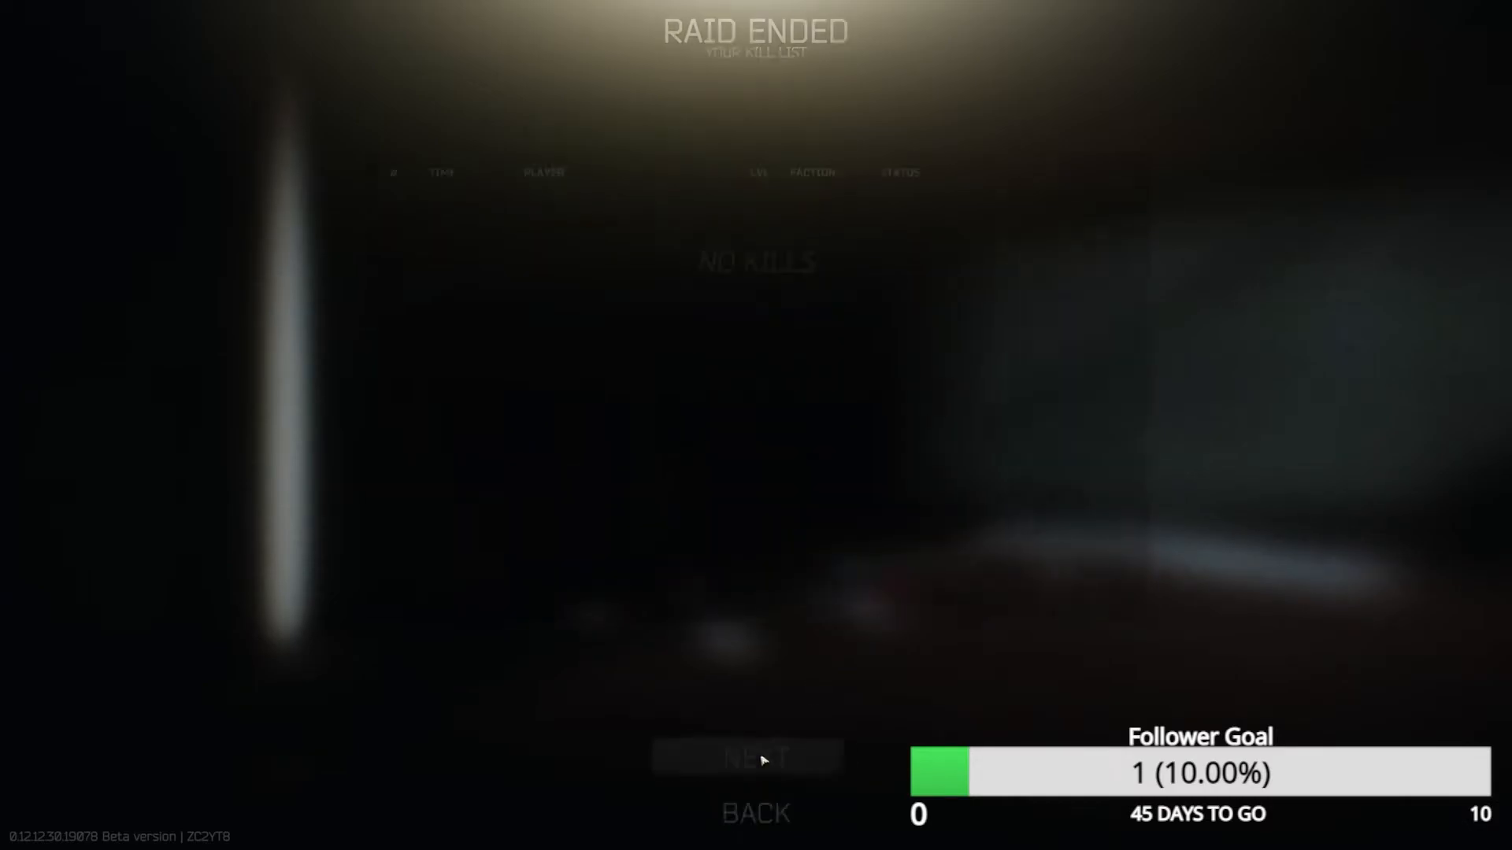
# Advance past the empty kill list and the Raid Statistics screen with NEXT
pyautogui.click(755, 757)
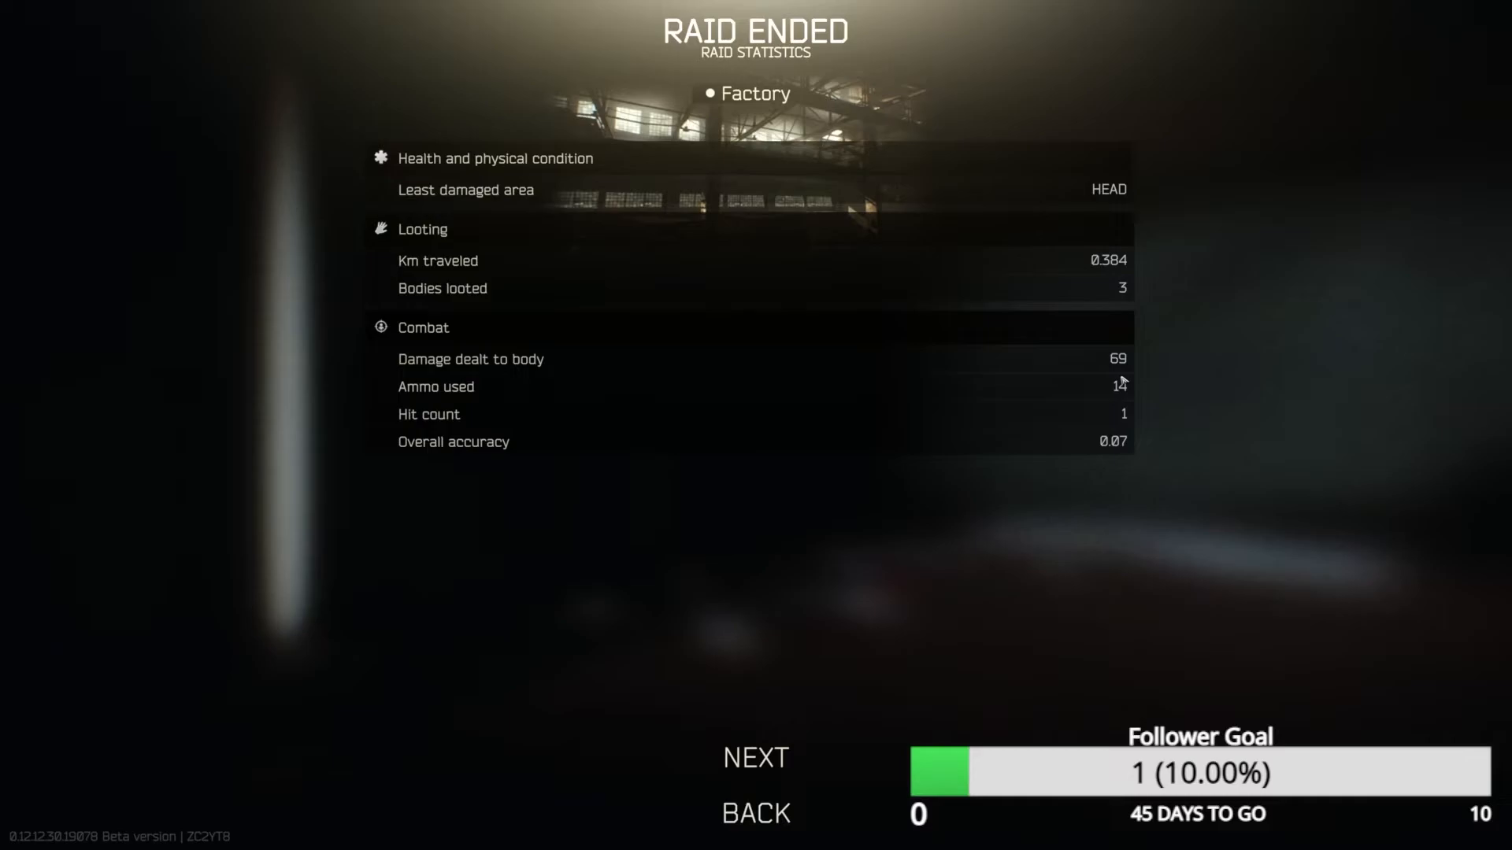
pyautogui.click(754, 758)
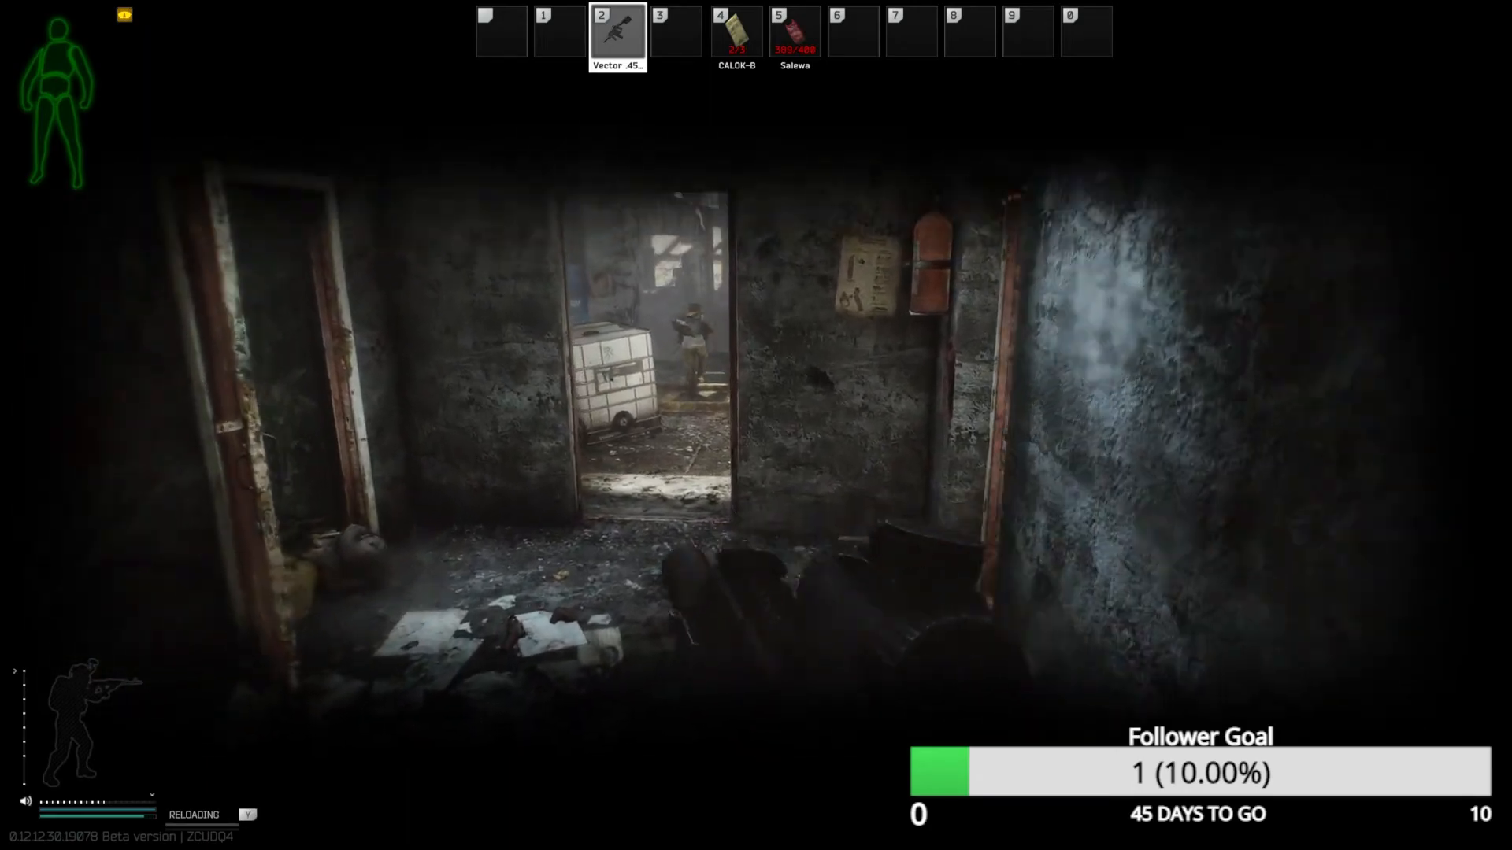
pyautogui.moveTo(756, 425)
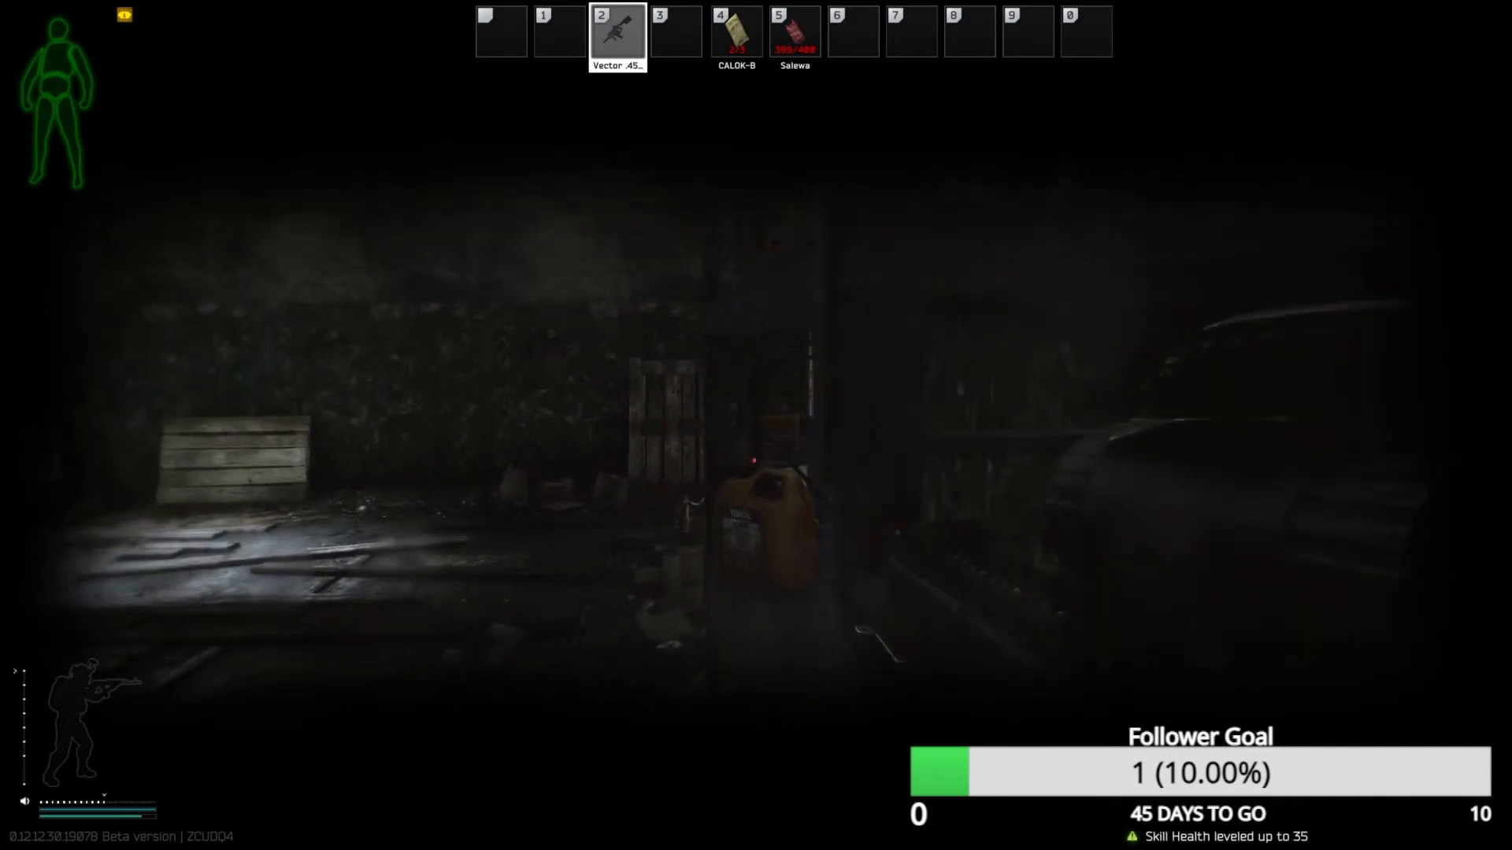
# Bring up the character's gear inventory mid-raid, showing the Vector, Altyn helmet and backpack
pyautogui.press('tab')
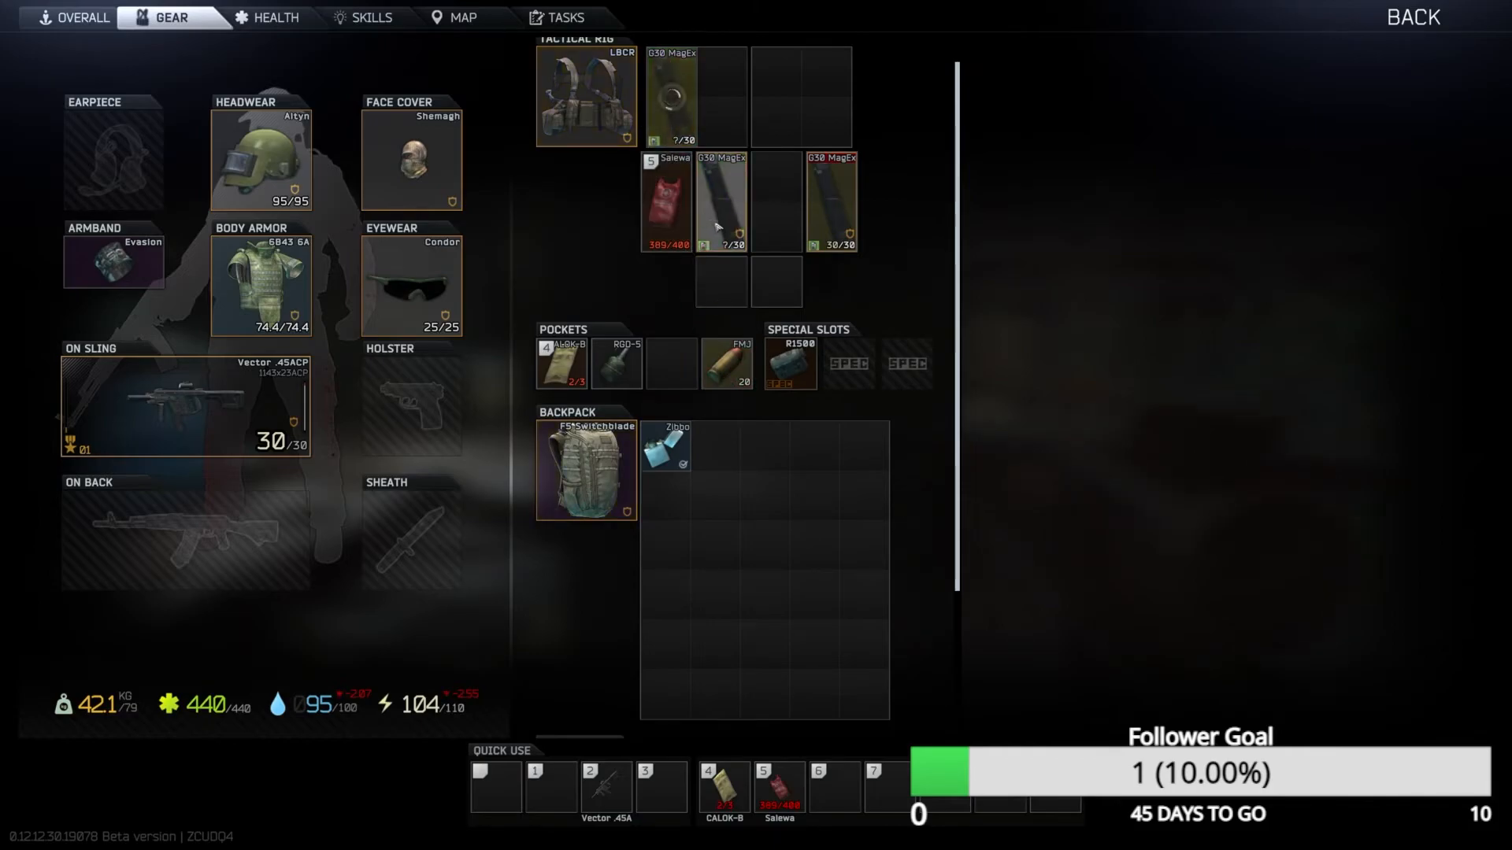
pyautogui.moveTo(721, 203)
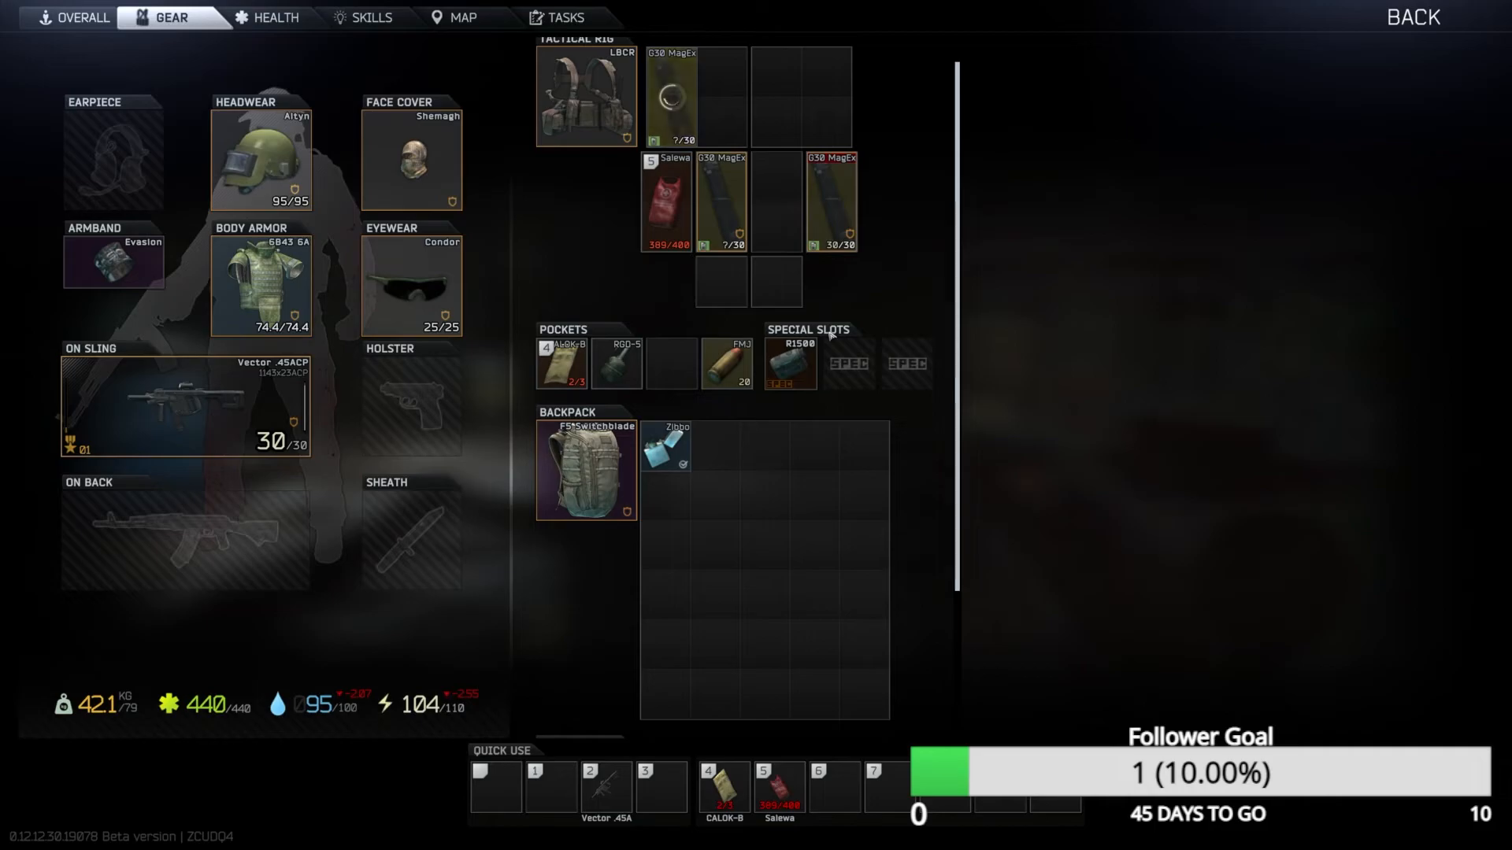
pyautogui.scroll(-3)
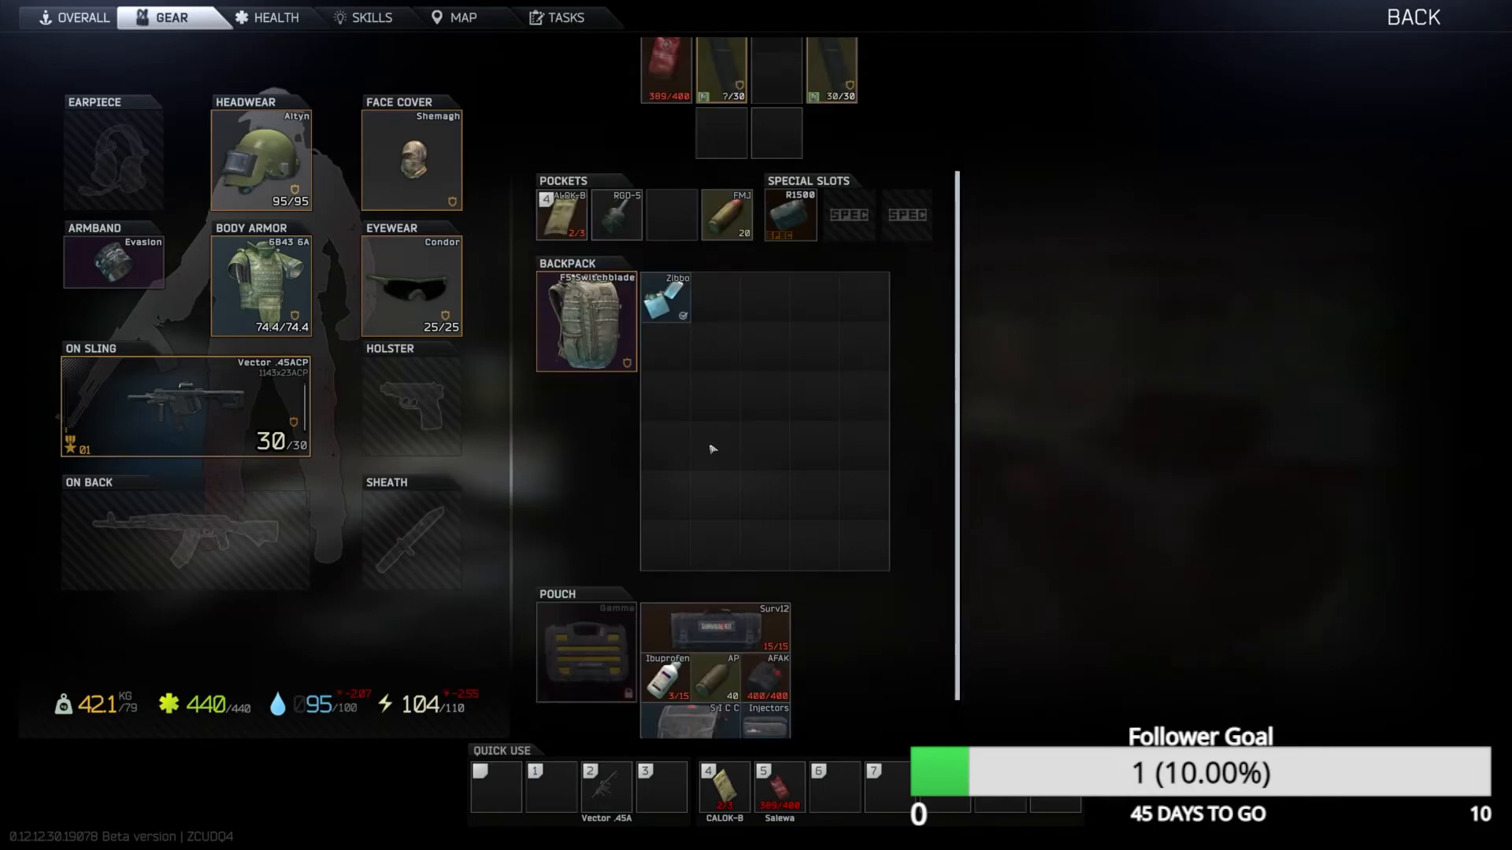